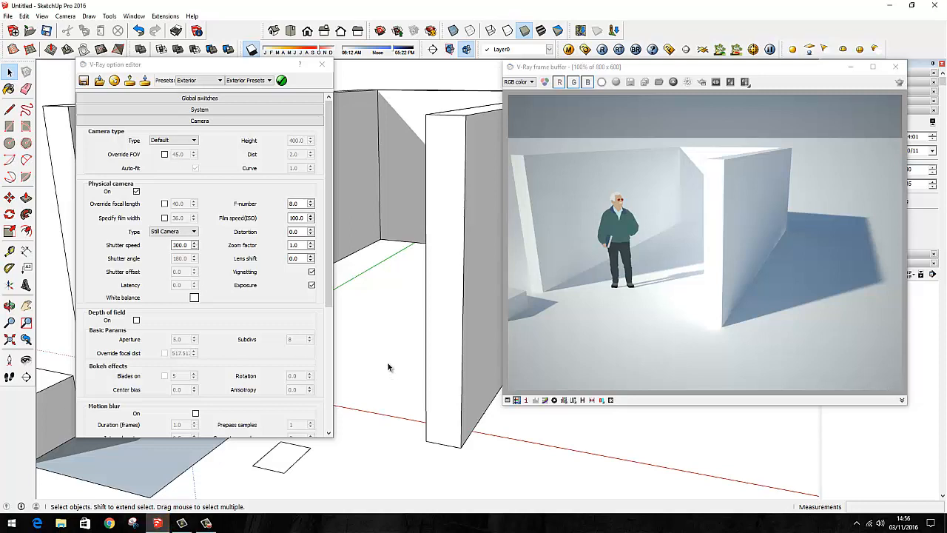
mouse_move(389, 368)
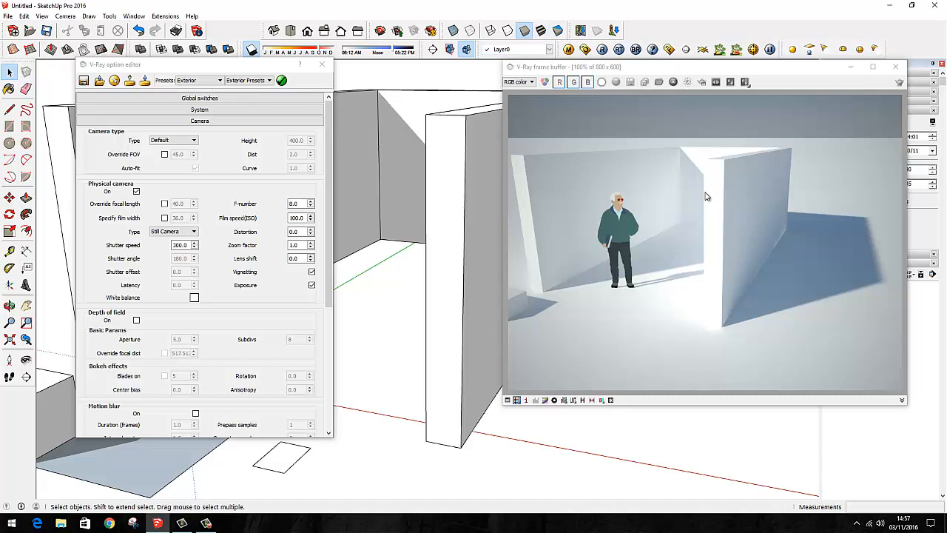
Step: Collapse the Camera rollout so only the render setting group headers remain
click(200, 121)
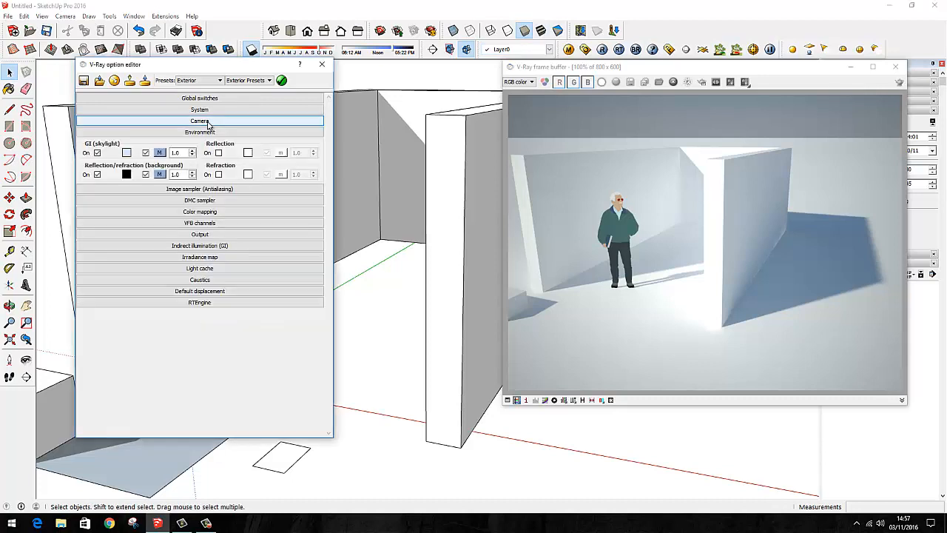
click(200, 132)
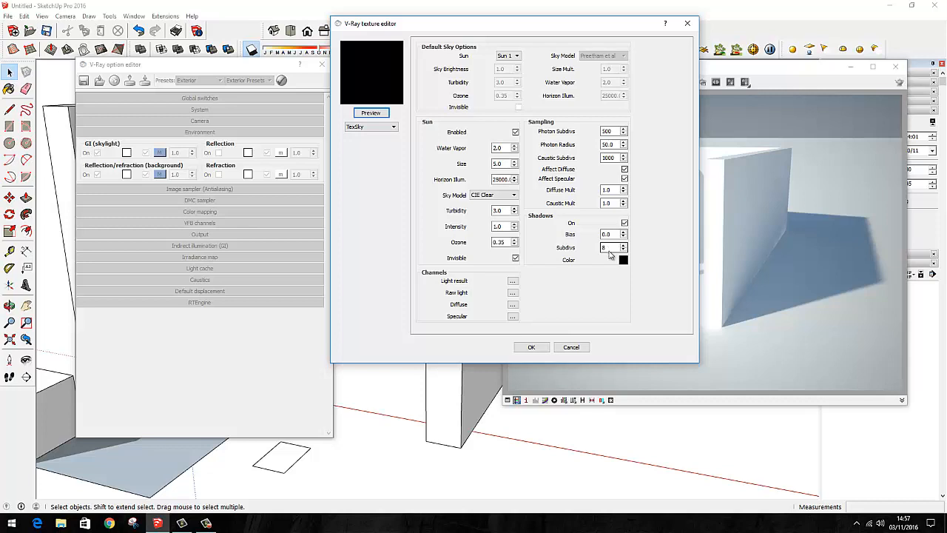
click(530, 346)
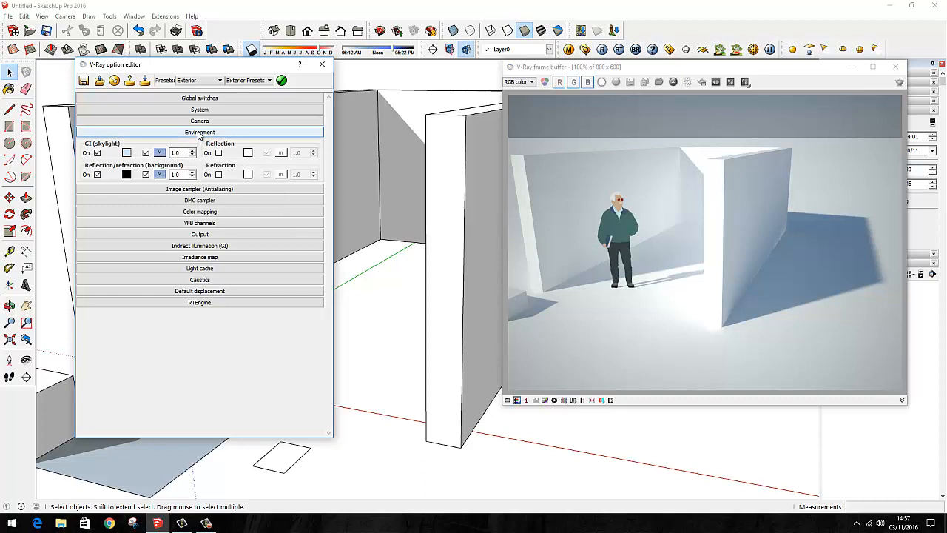
Step: Expand the Camera rollout and inspect the shutter speed and f-number fields
click(200, 121)
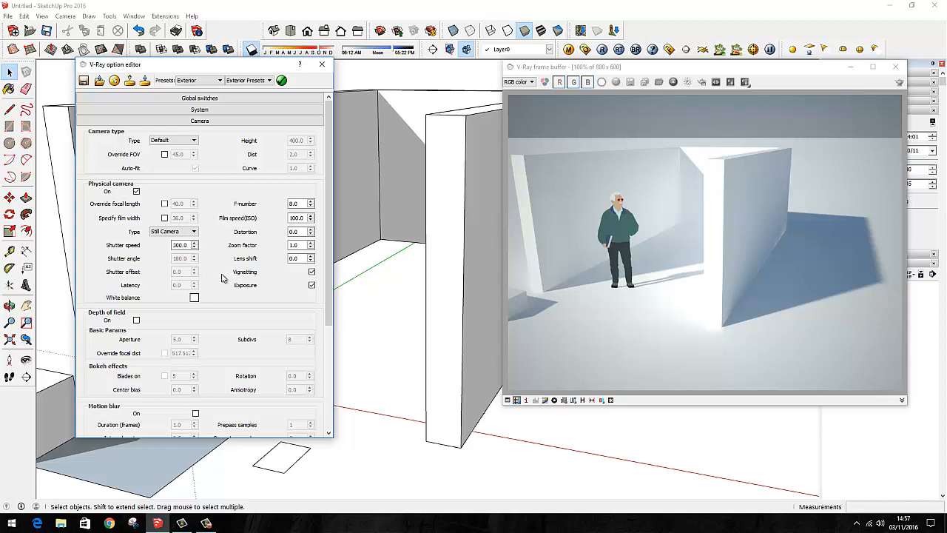
mouse_move(115, 207)
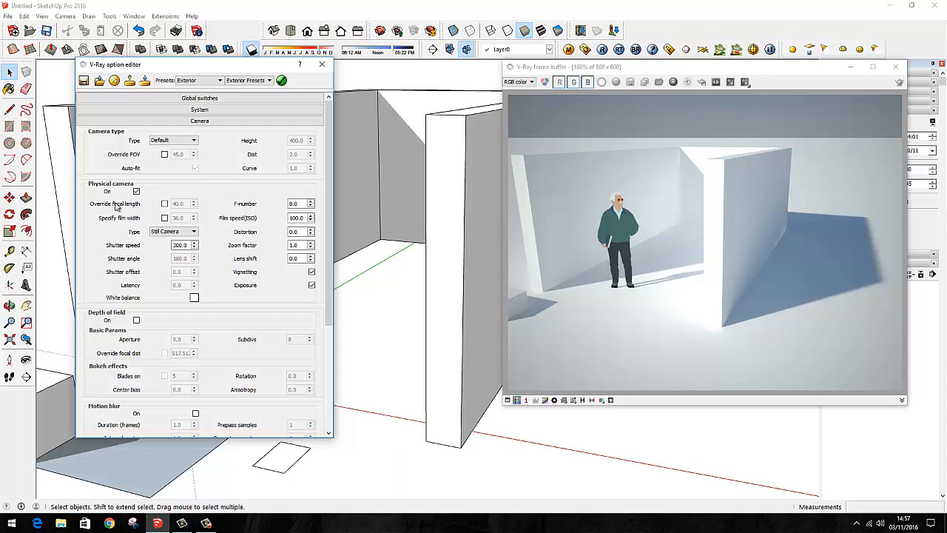
mouse_move(173, 257)
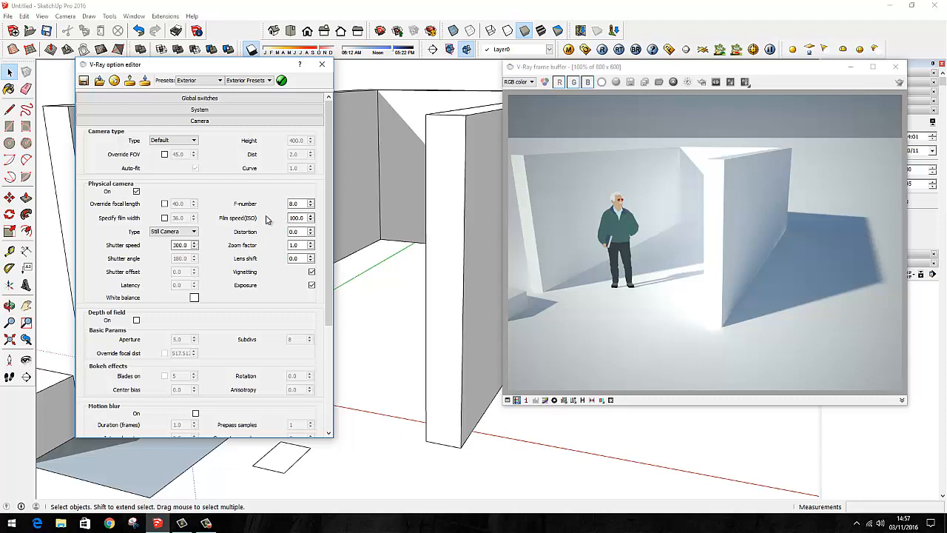
mouse_move(267, 225)
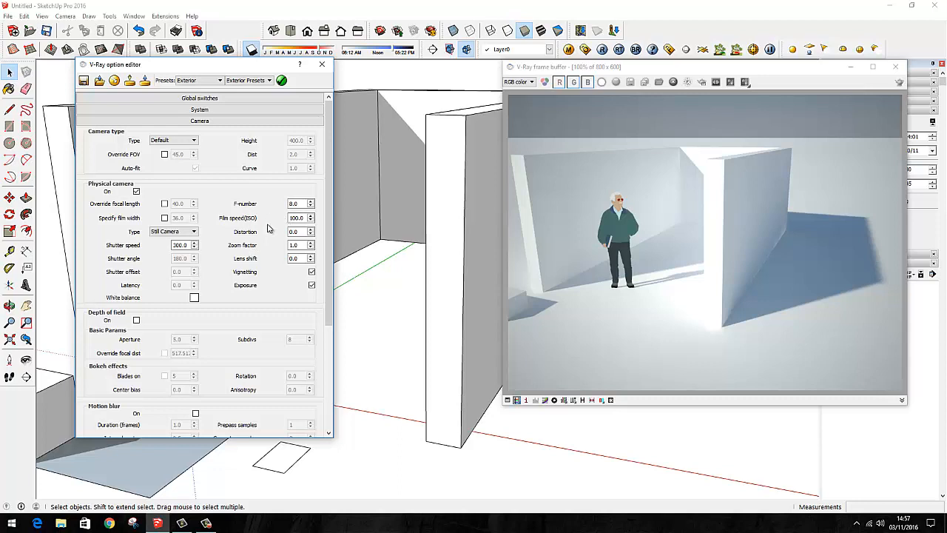
mouse_move(129, 263)
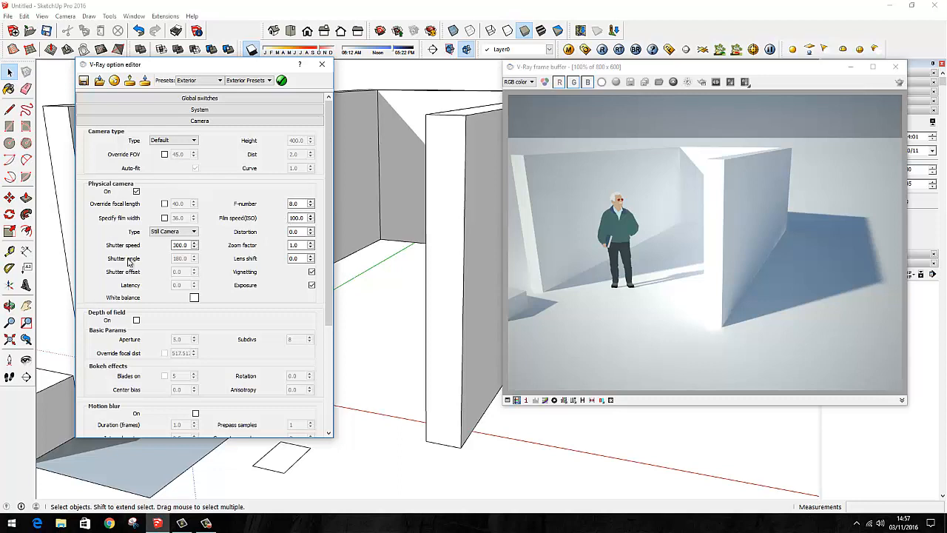
mouse_move(289, 293)
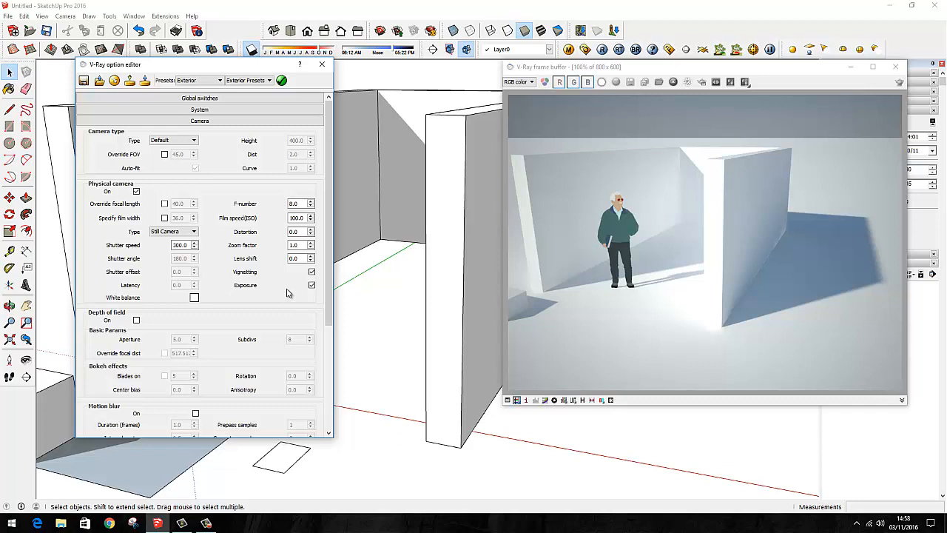
mouse_move(279, 236)
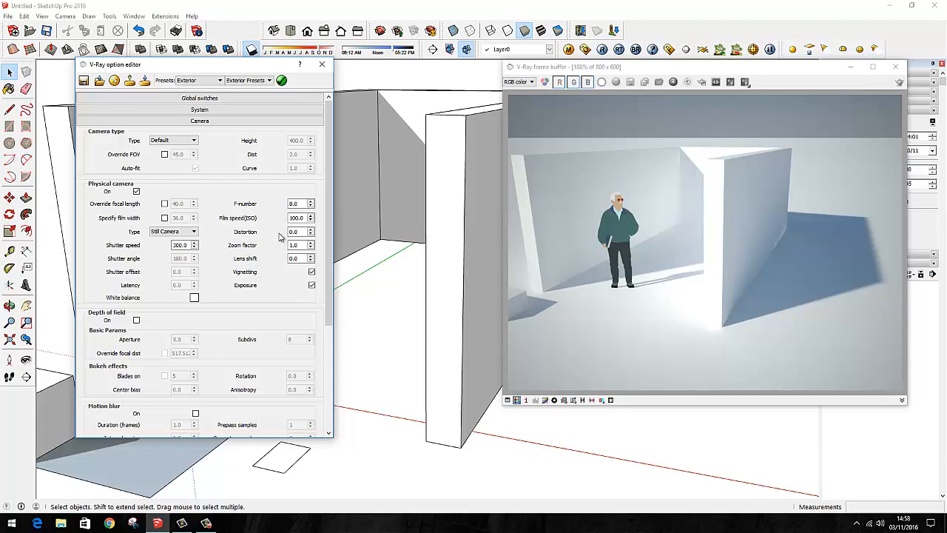
click(296, 217)
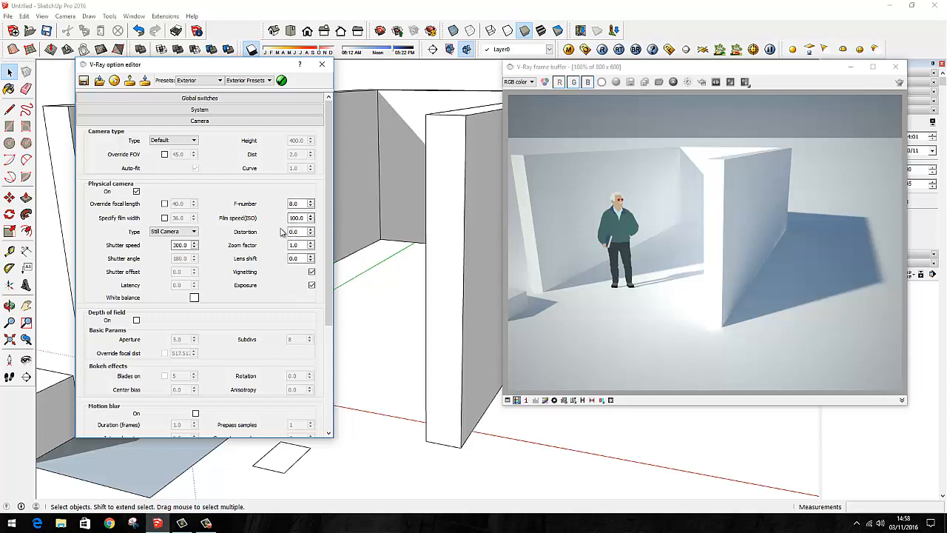
mouse_move(277, 225)
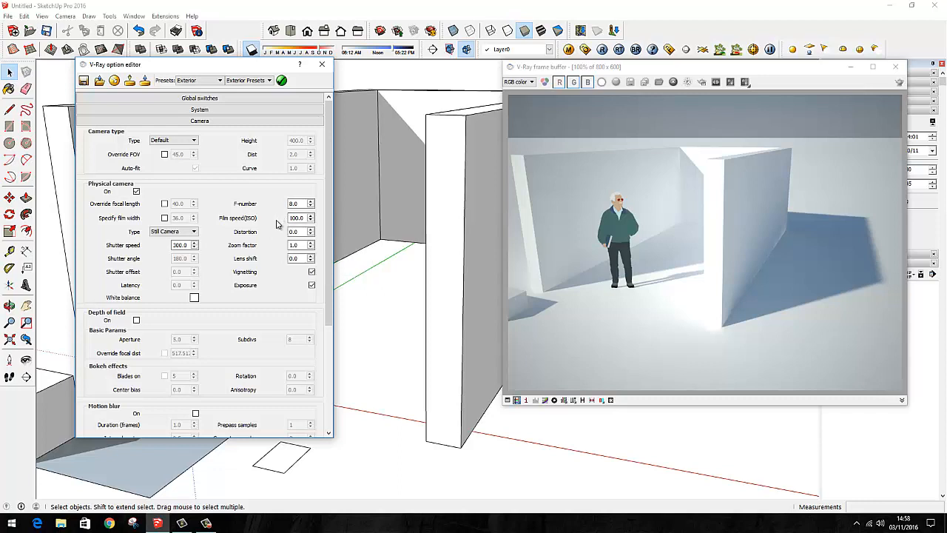
mouse_move(278, 224)
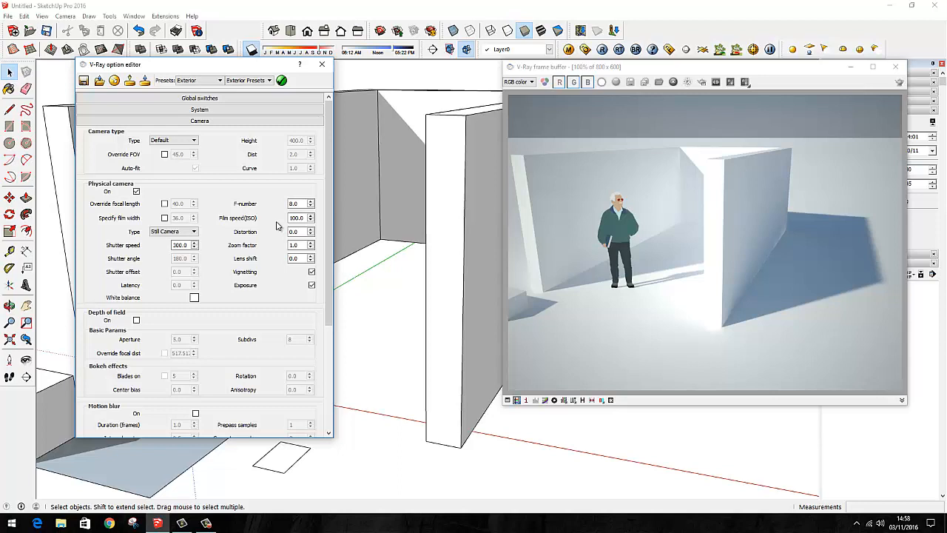
click(296, 204)
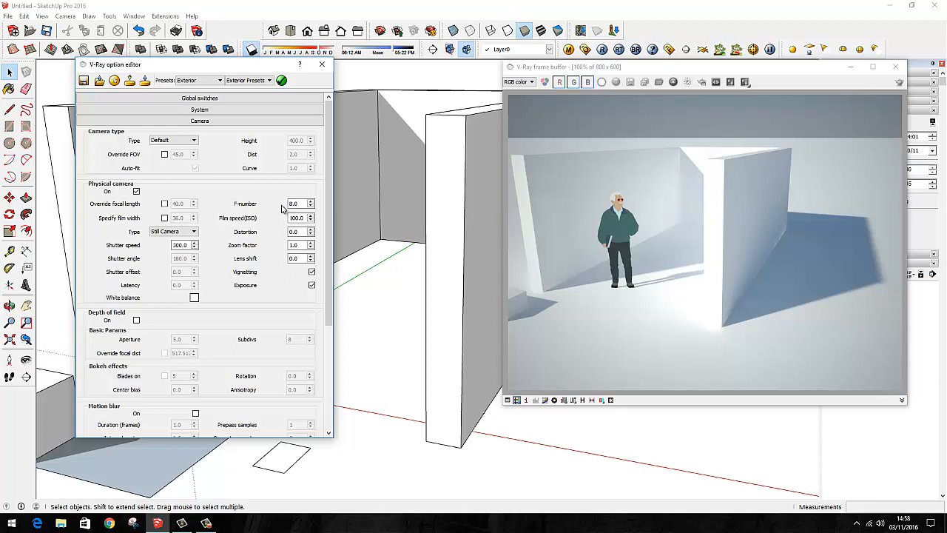
mouse_move(282, 210)
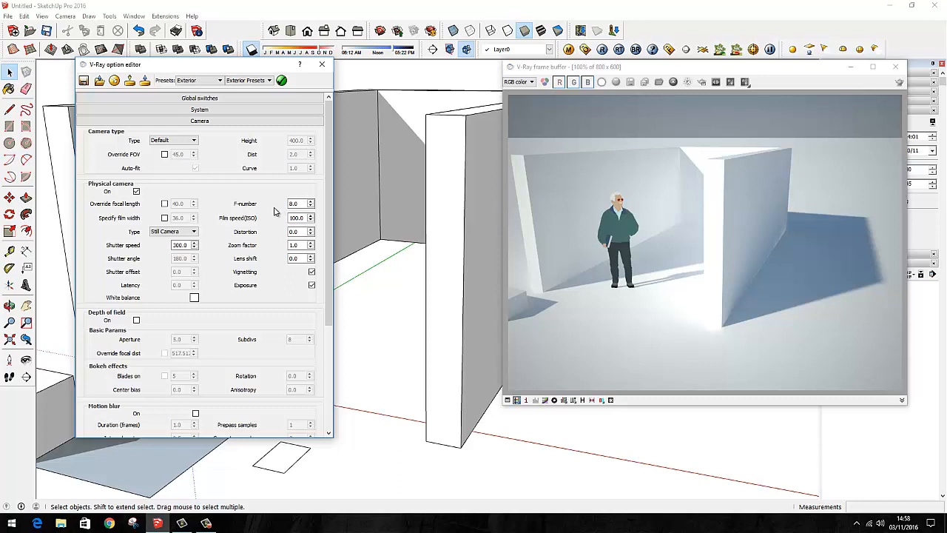
mouse_move(270, 210)
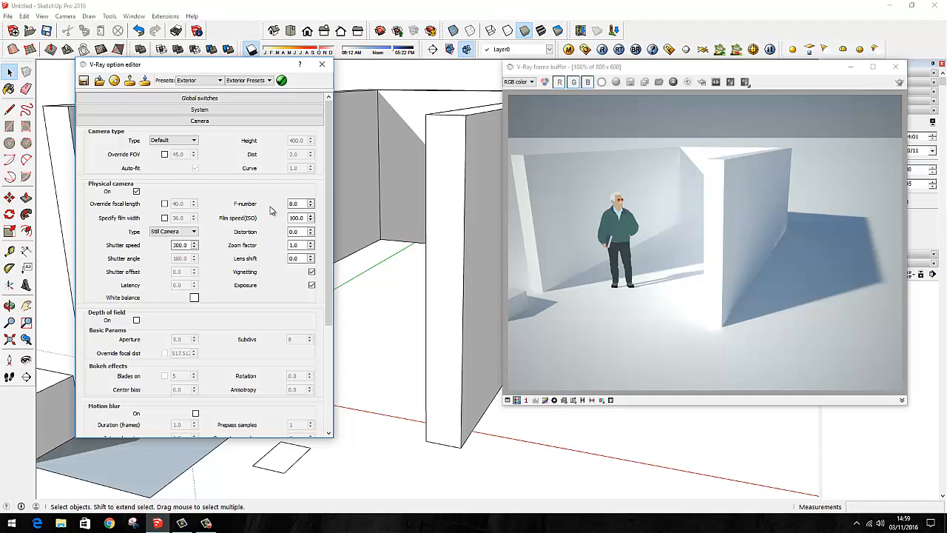
mouse_move(269, 207)
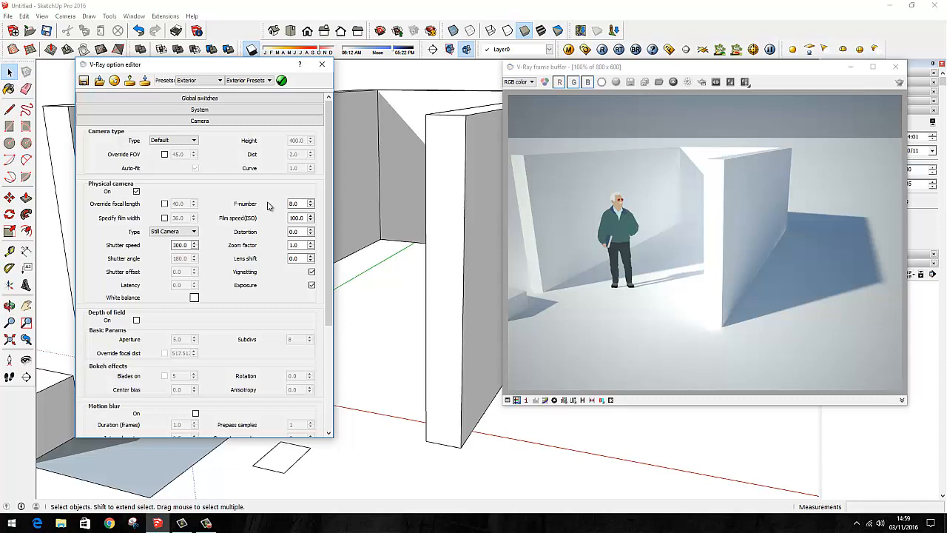
click(296, 204)
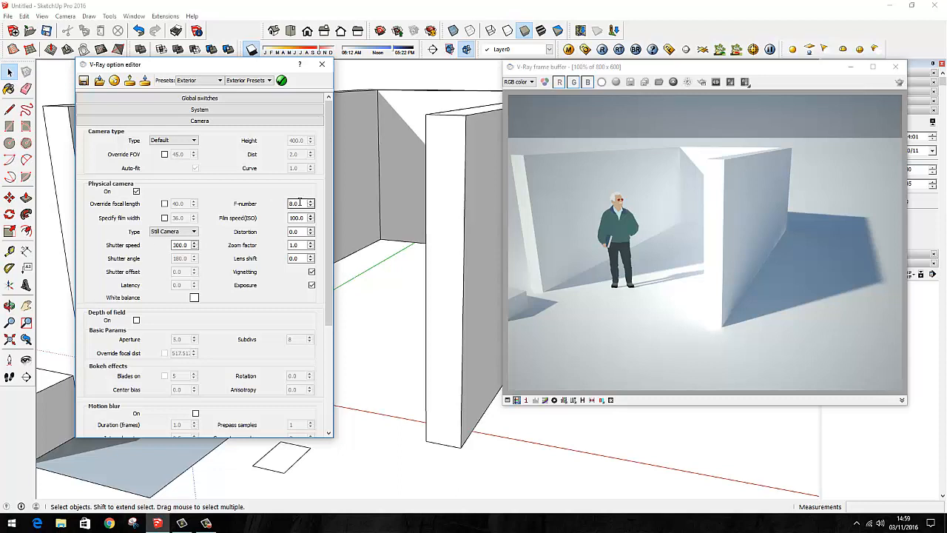
click(295, 205)
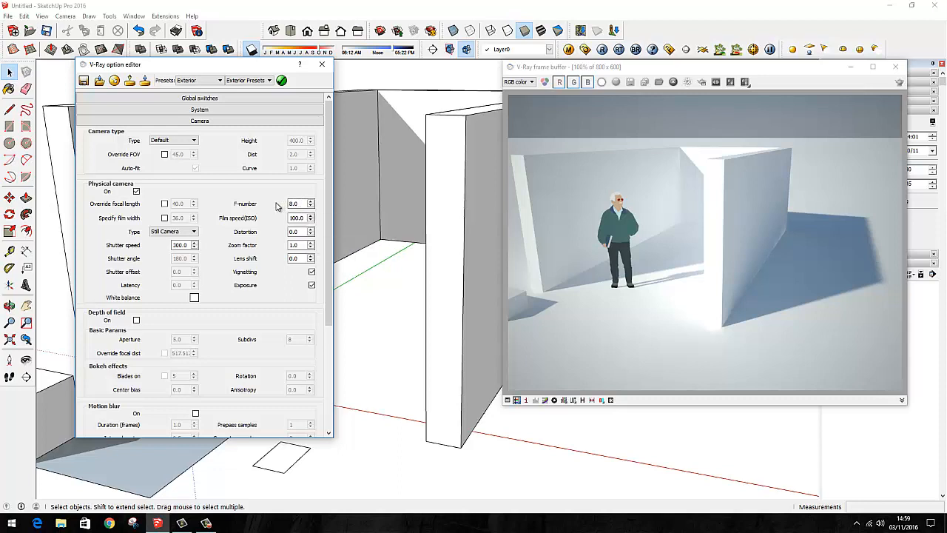
mouse_move(294, 204)
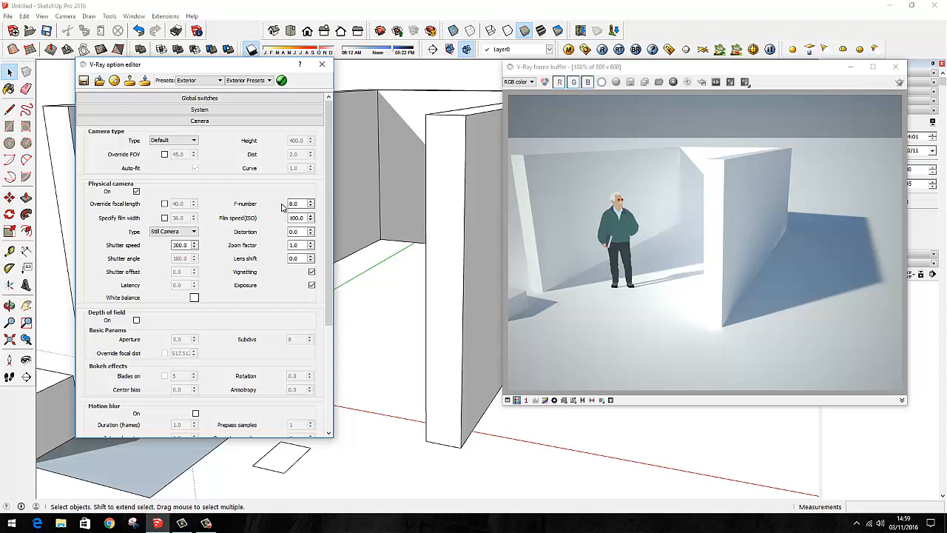
mouse_move(275, 207)
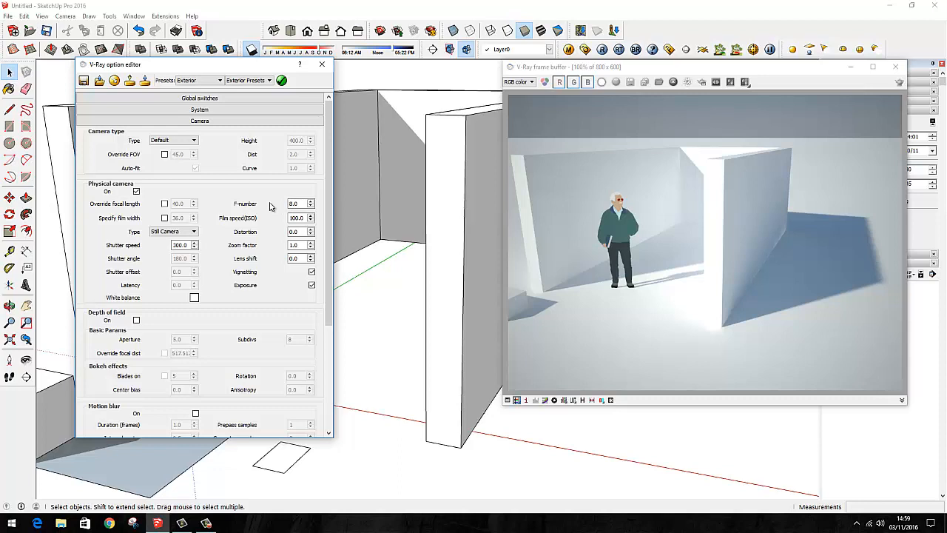
mouse_move(269, 207)
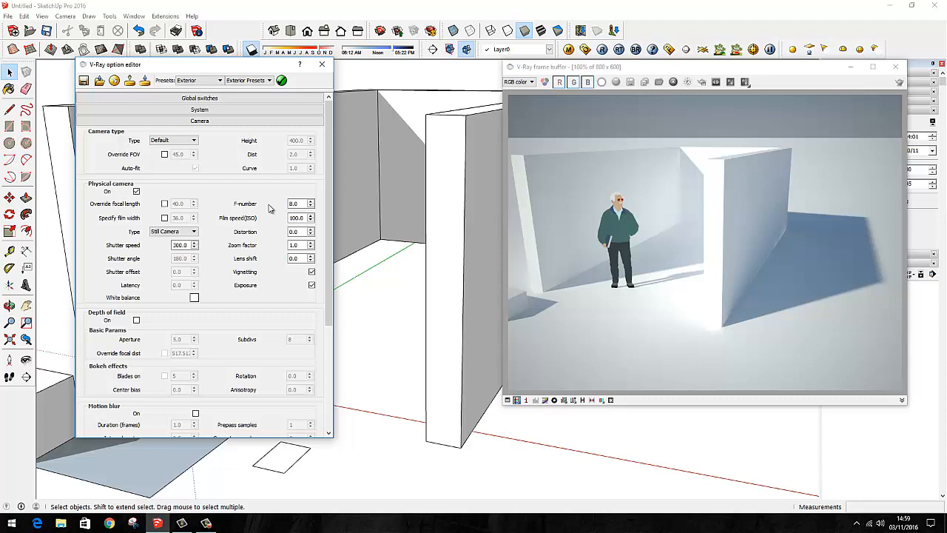
mouse_move(273, 207)
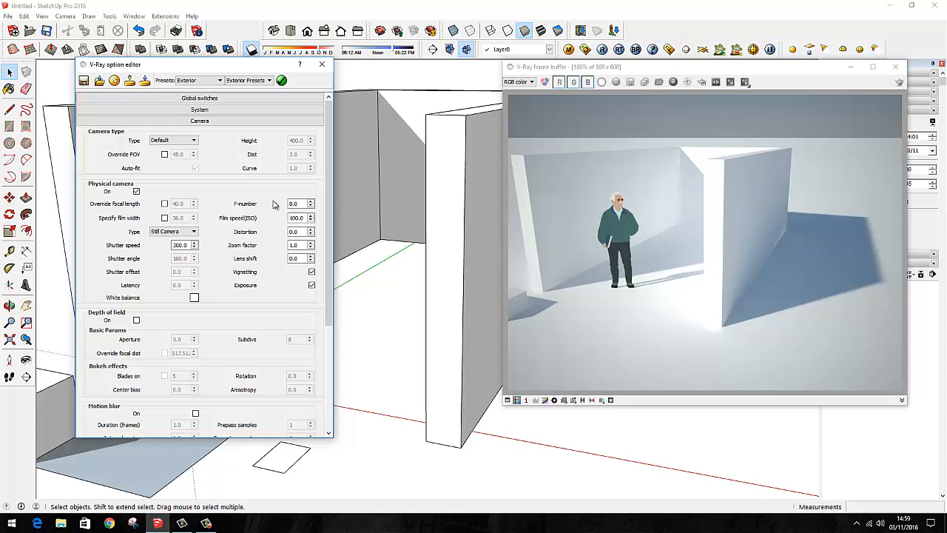
mouse_move(272, 204)
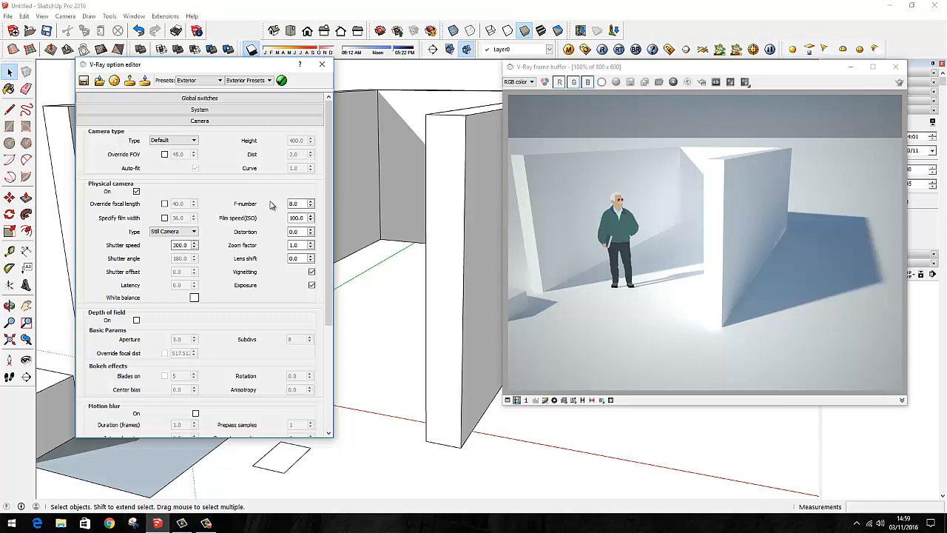
mouse_move(272, 205)
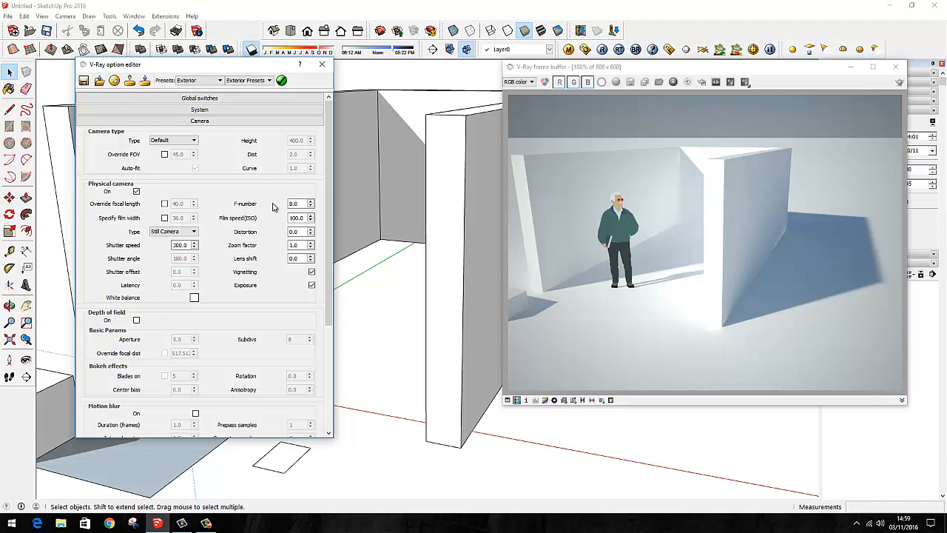
mouse_move(271, 204)
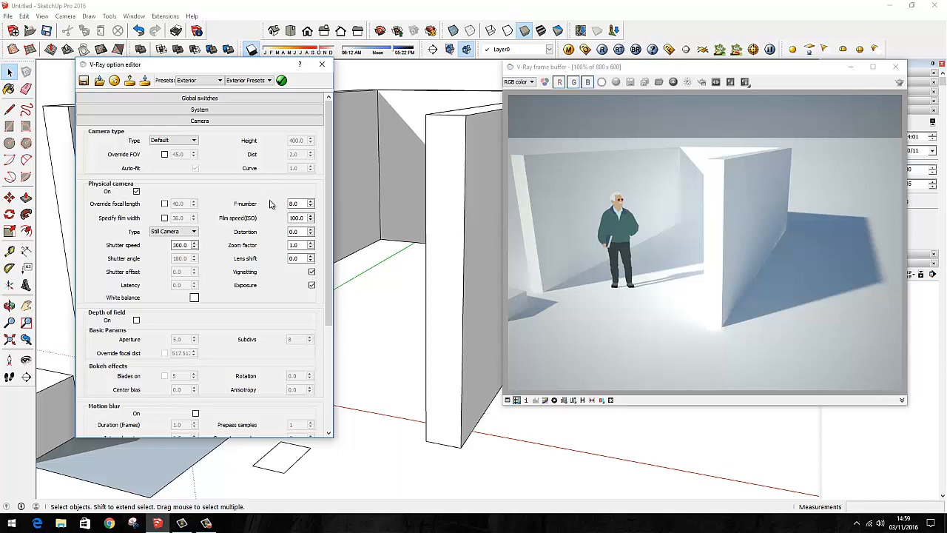
mouse_move(270, 207)
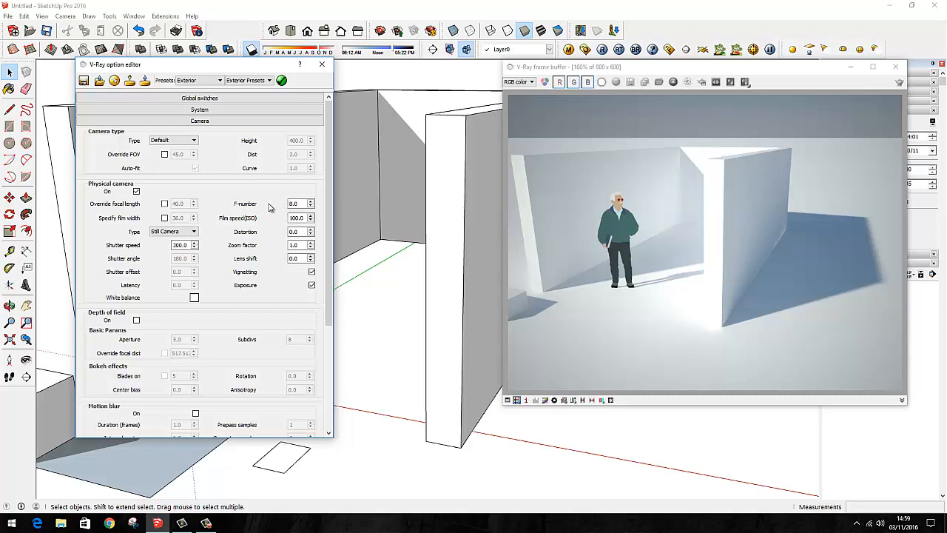
mouse_move(269, 203)
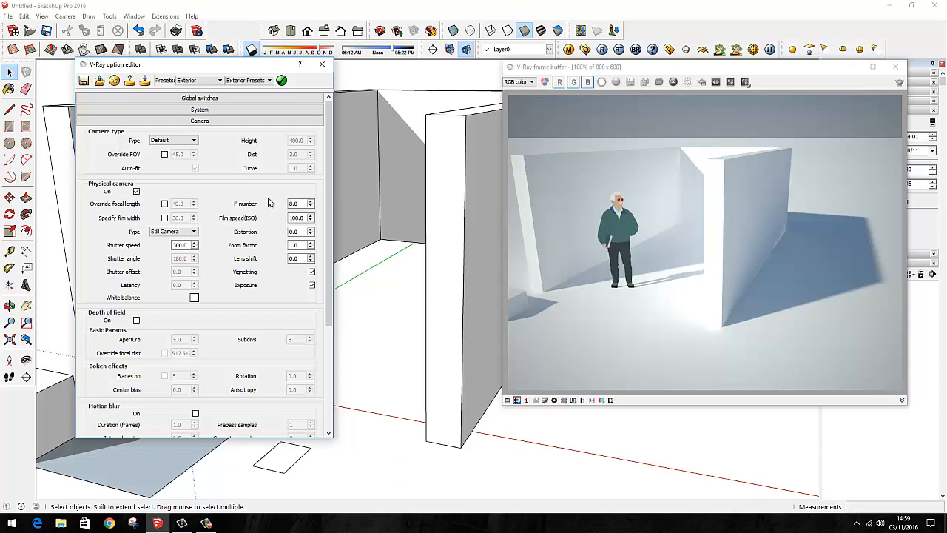
mouse_move(269, 206)
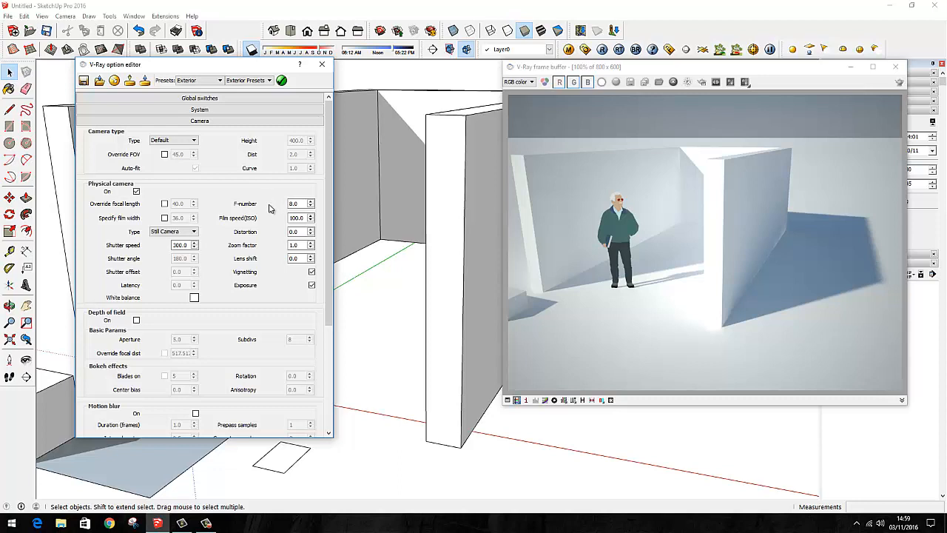
mouse_move(269, 232)
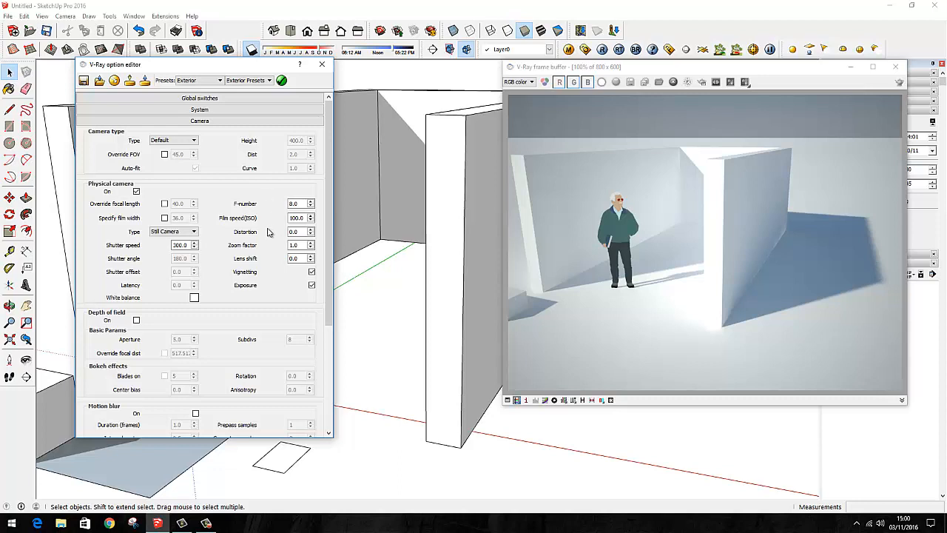
click(296, 204)
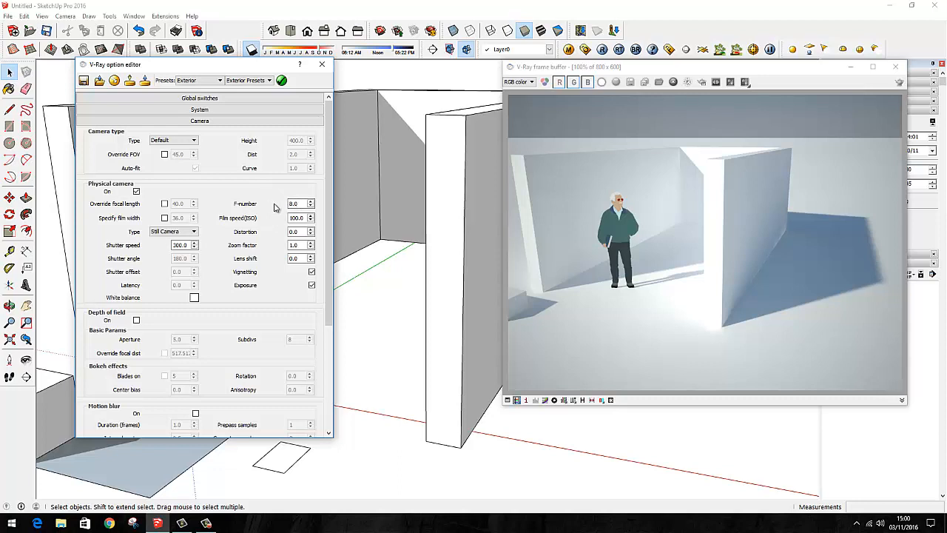
click(296, 205)
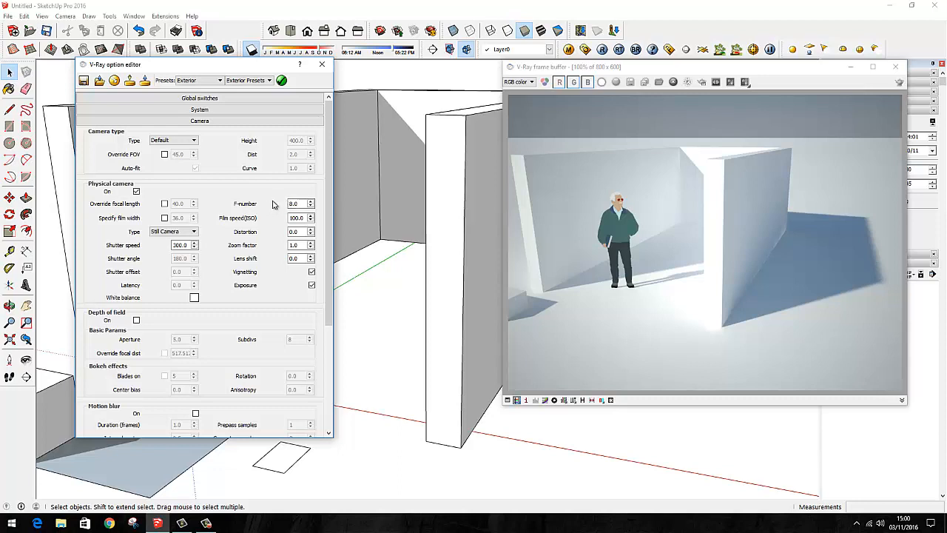
mouse_move(264, 191)
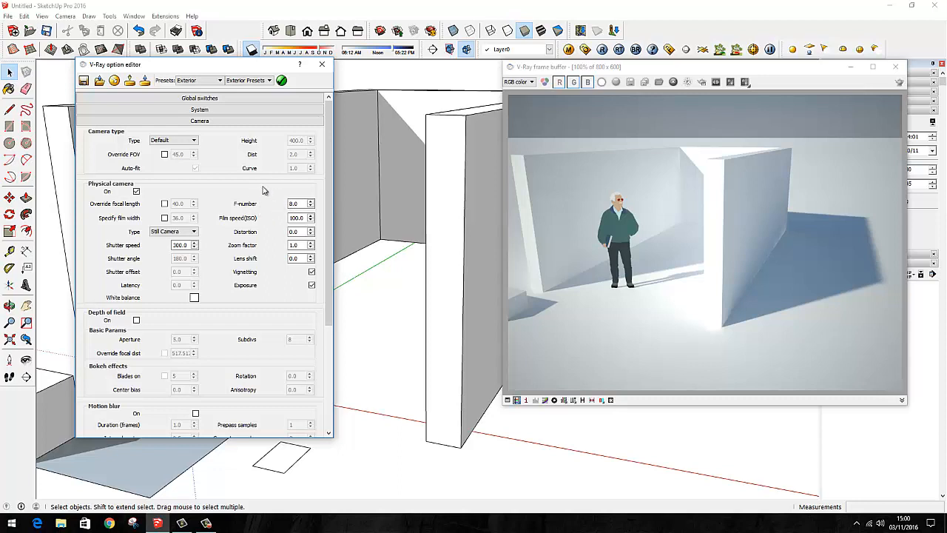
mouse_move(263, 208)
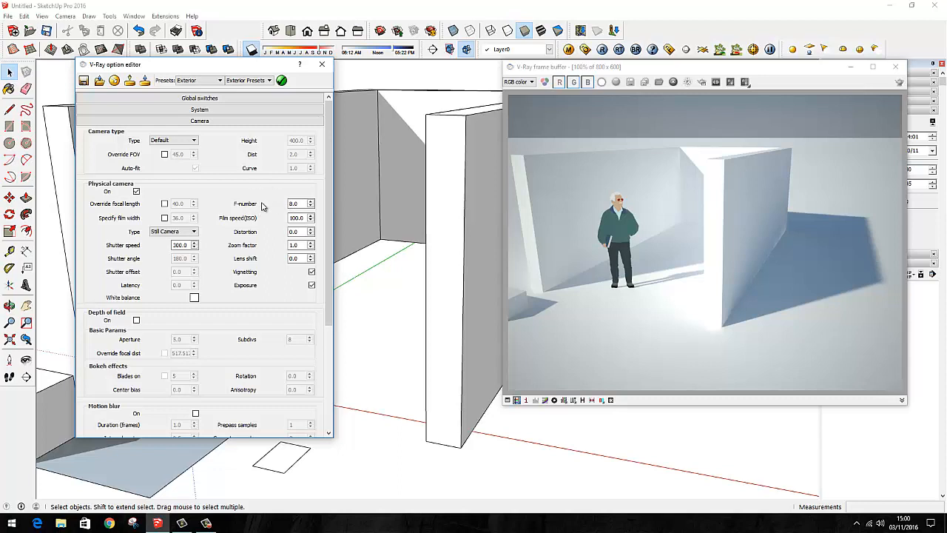
mouse_move(268, 204)
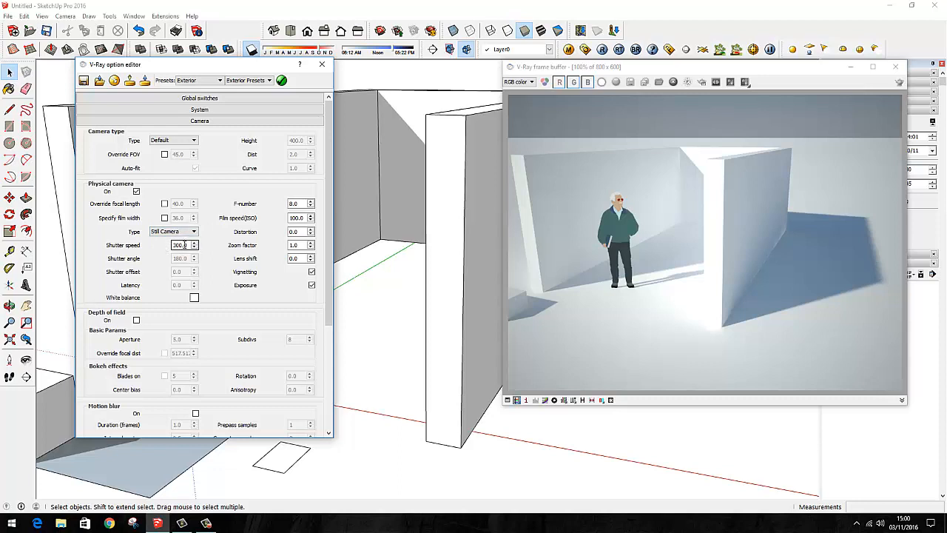
mouse_move(178, 246)
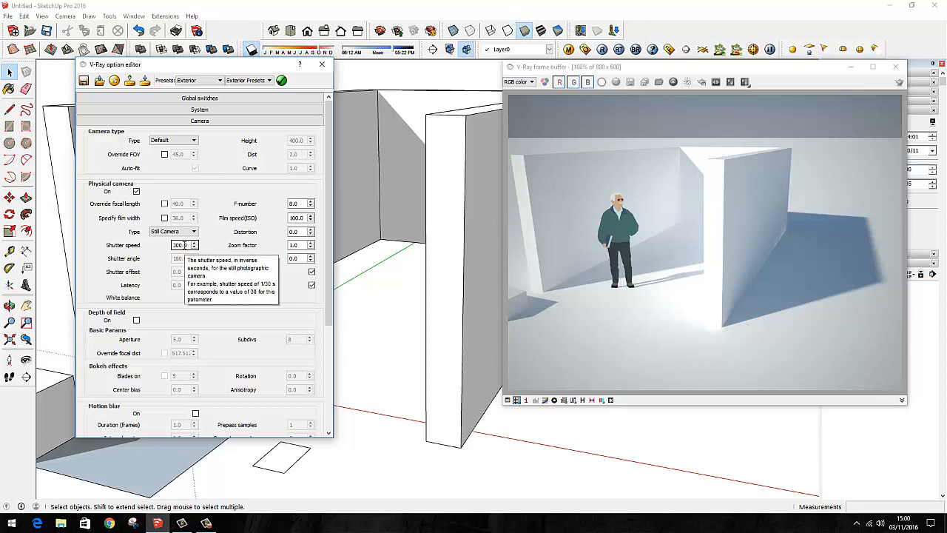
mouse_move(163, 252)
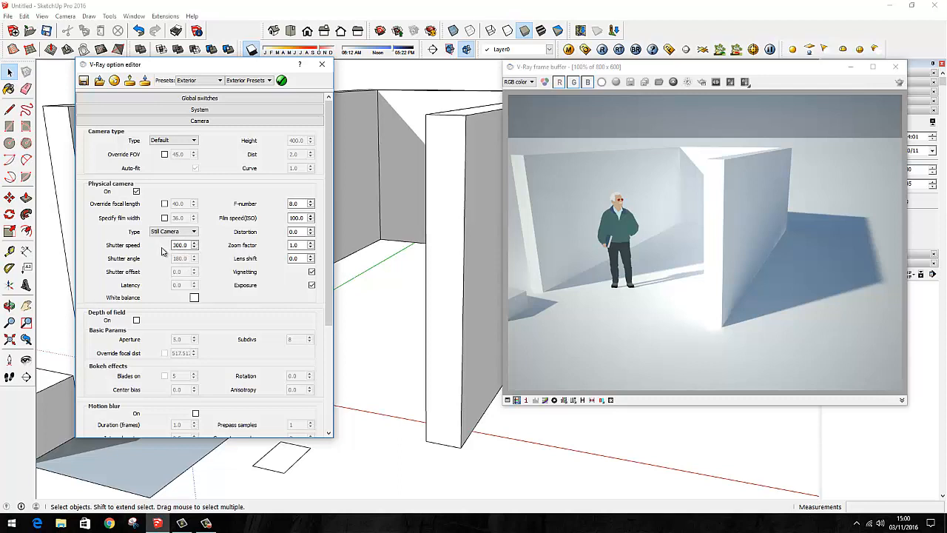
mouse_move(161, 251)
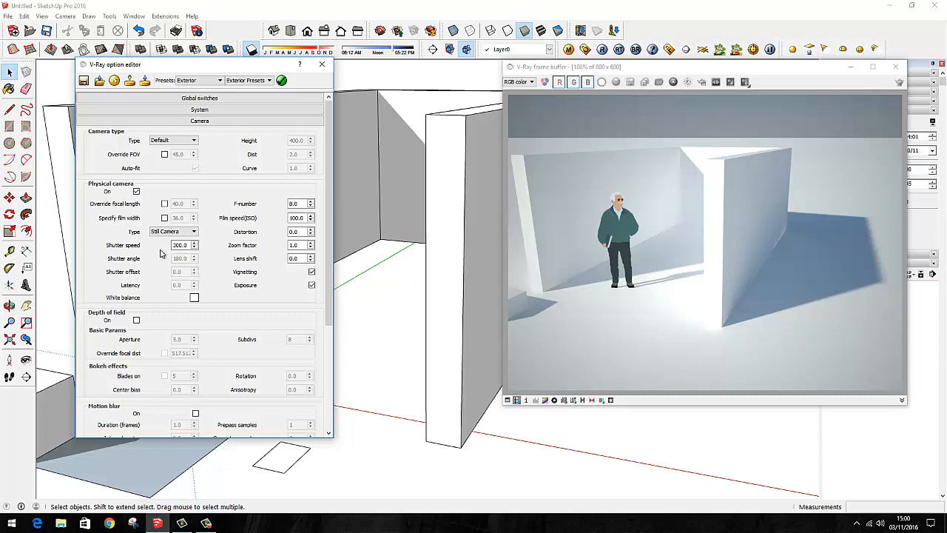
mouse_move(165, 249)
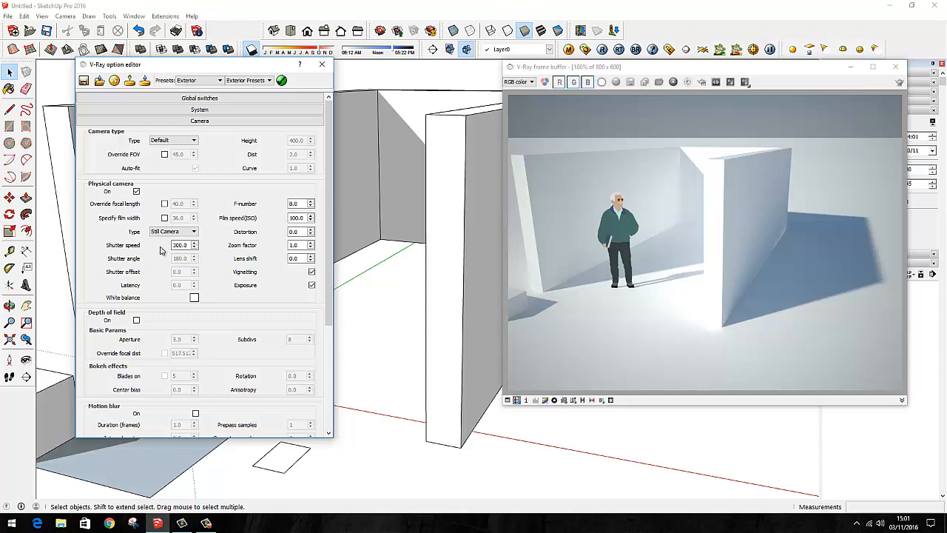
mouse_move(156, 248)
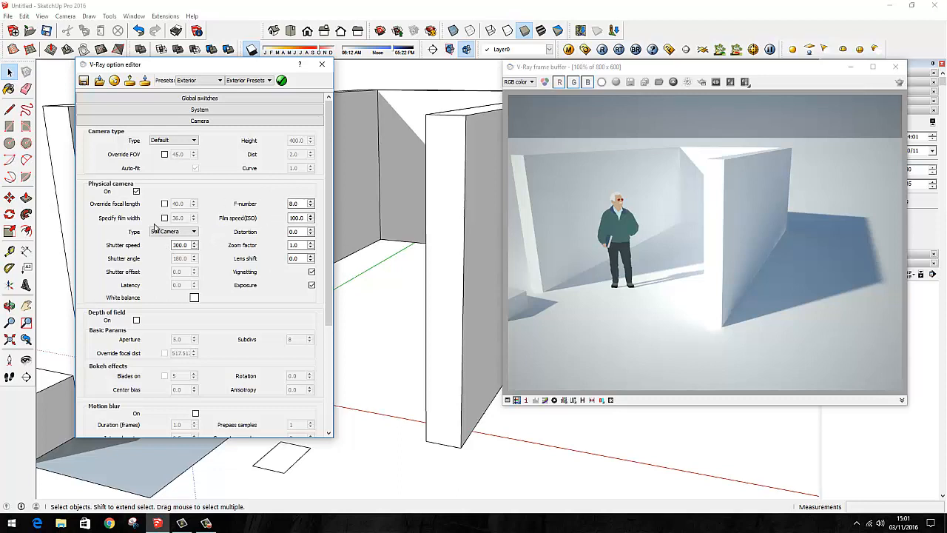
Step: Lower the physical camera shutter speed from 300 to 5, keeping f-number 8 and ISO 100
click(171, 230)
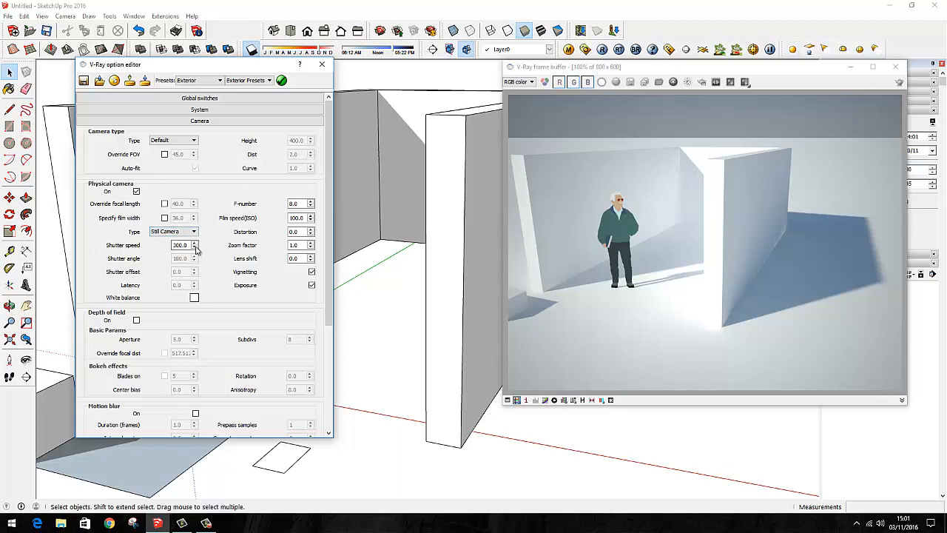
click(194, 243)
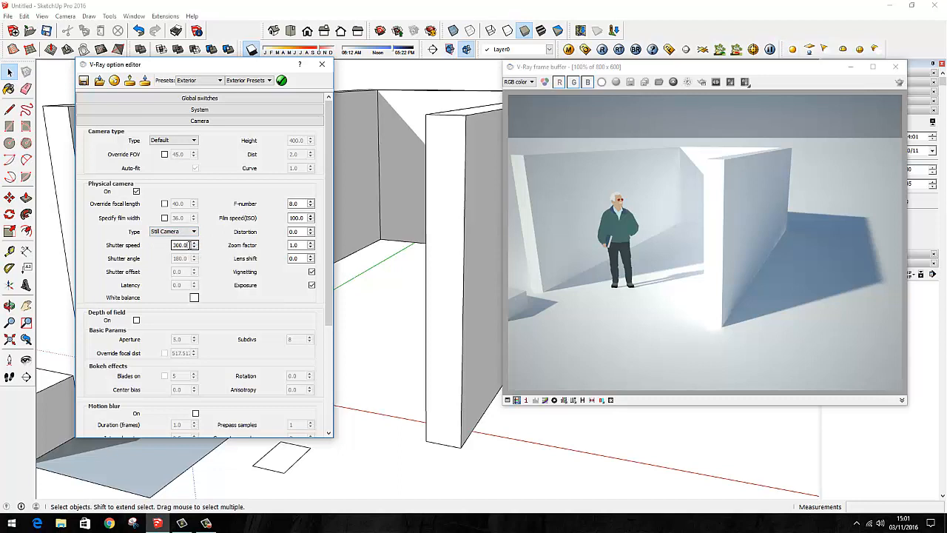
click(180, 246)
text(1)
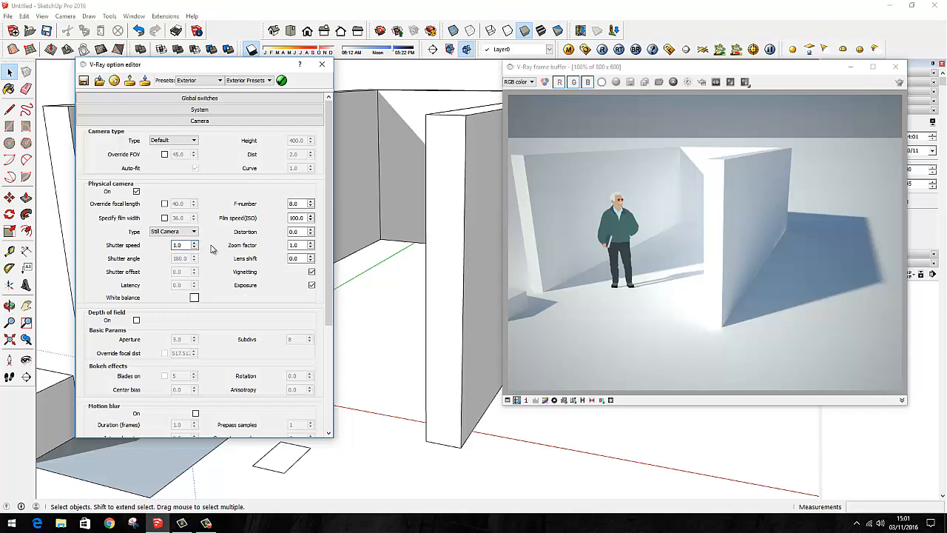
click(181, 245)
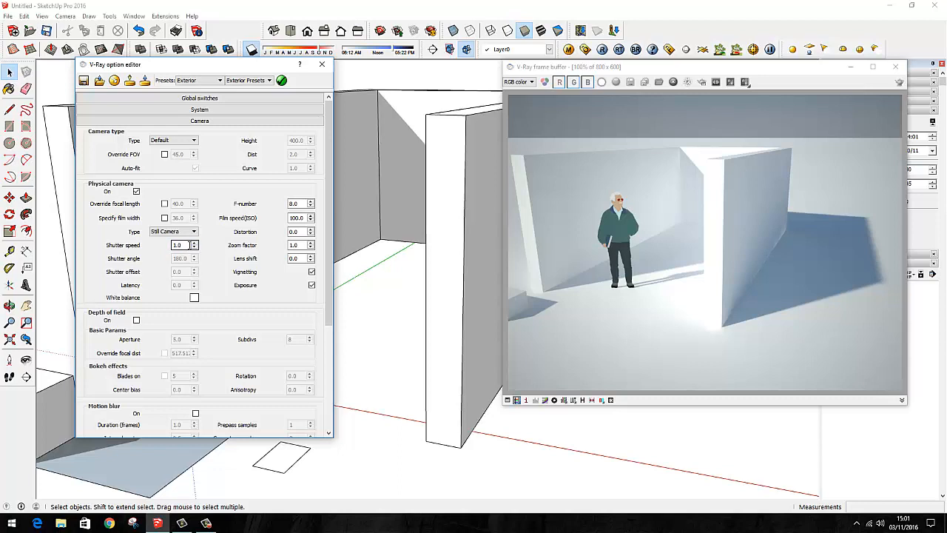
mouse_move(177, 245)
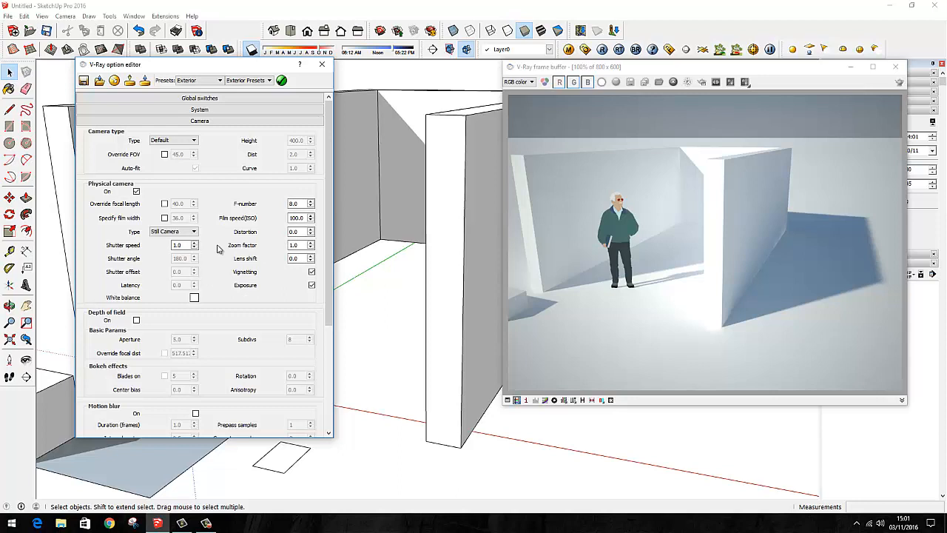
mouse_move(841, 160)
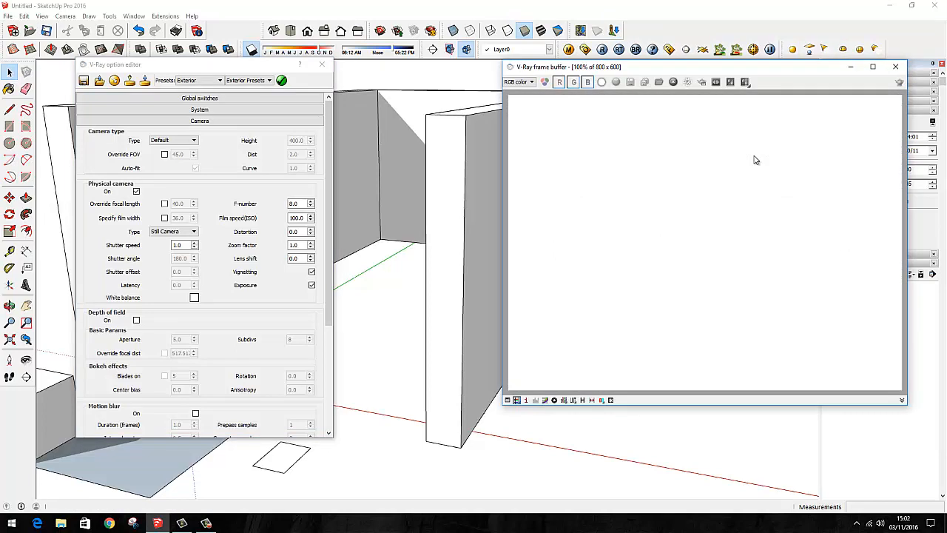
mouse_move(748, 160)
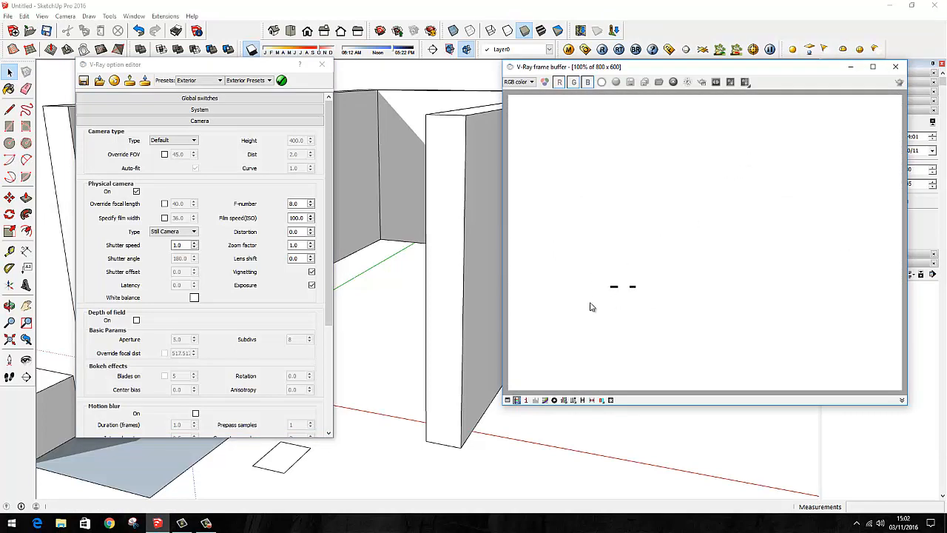
mouse_move(624, 294)
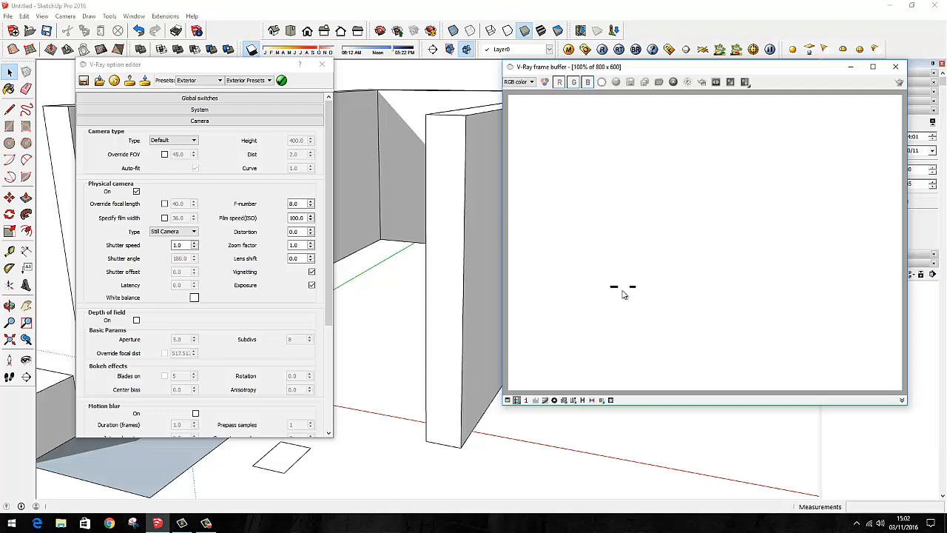
mouse_move(577, 112)
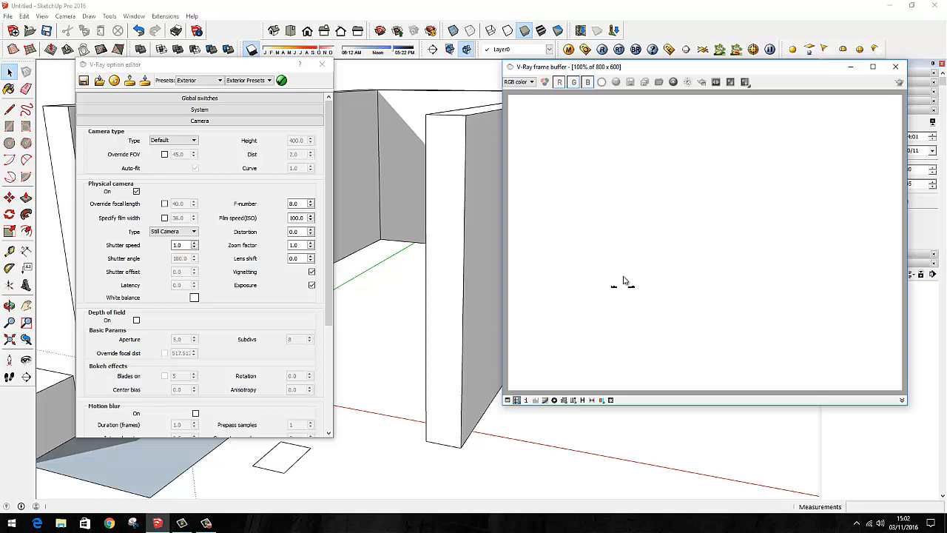
mouse_move(648, 277)
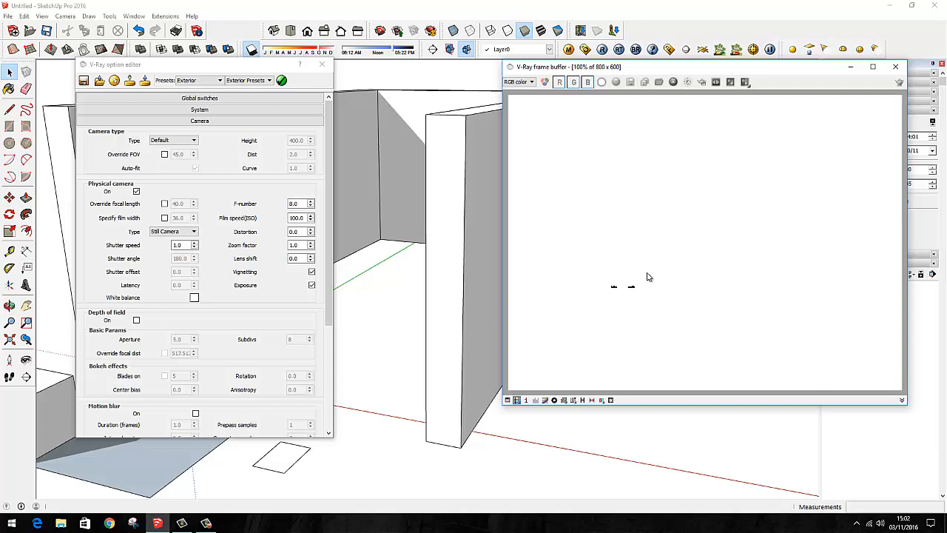
mouse_move(657, 299)
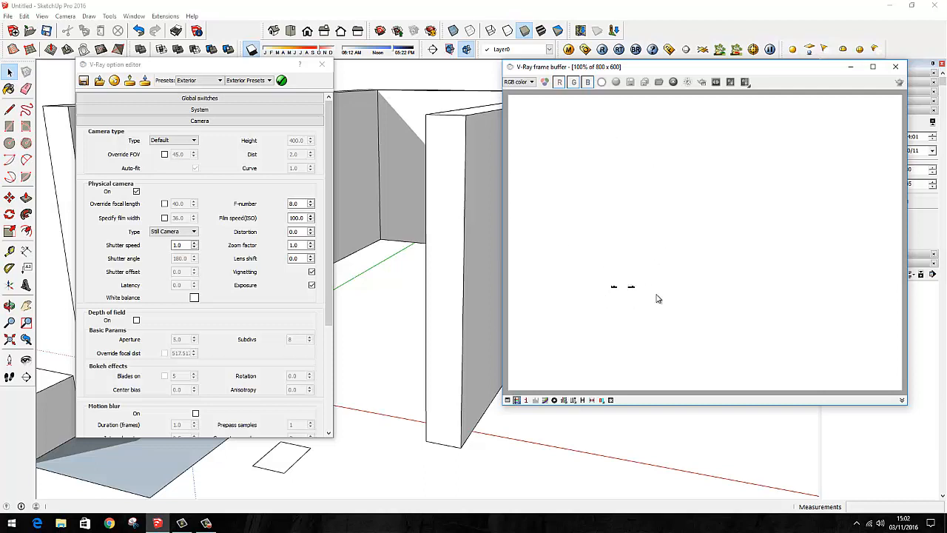
mouse_move(659, 284)
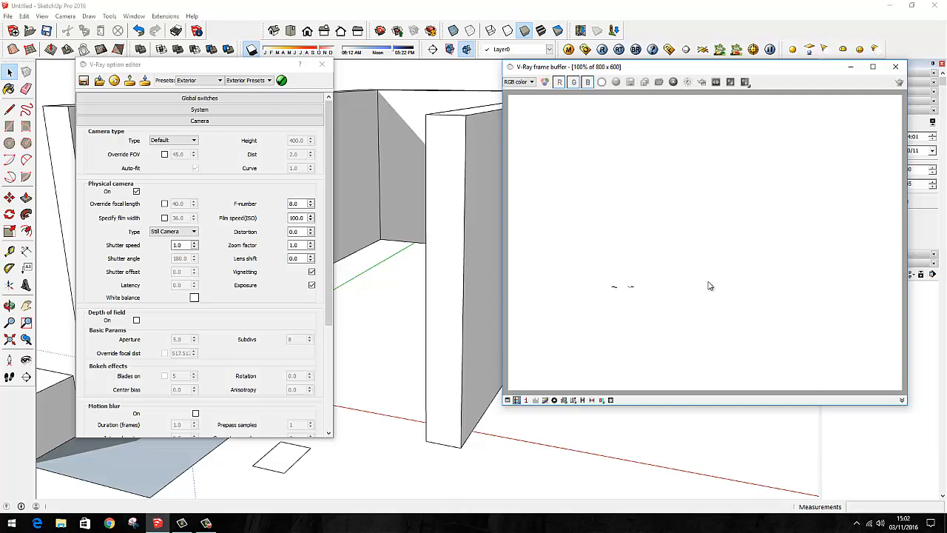
mouse_move(654, 263)
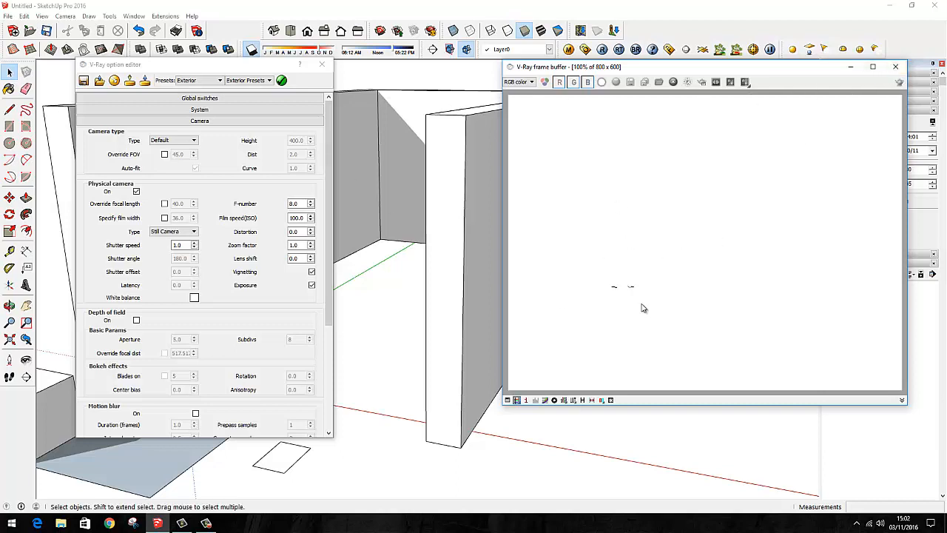
Step: Render the walled scene at shutter speed 5, getting an almost fully white overexposed image
click(181, 246)
text(300)
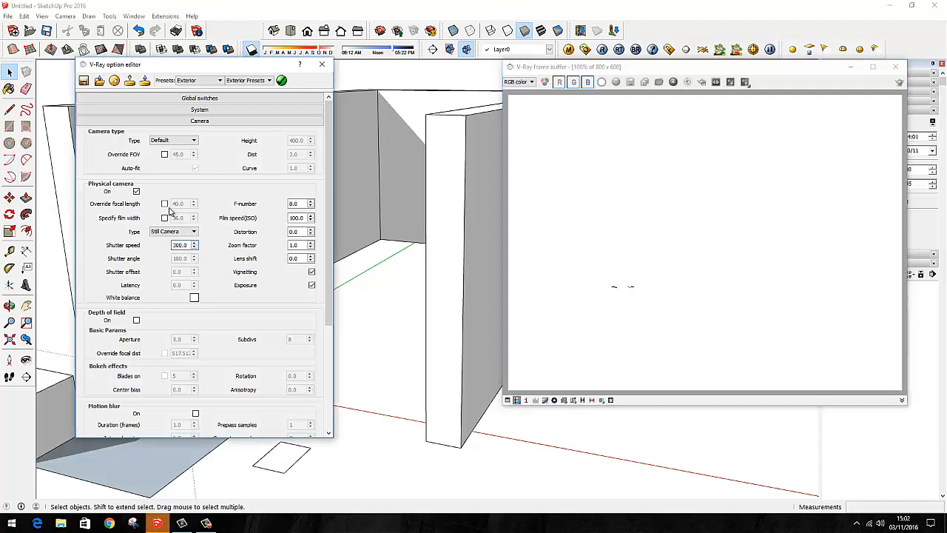
Step: Switch Physical camera off and re-render, leaving the figure faintly visible in a bright image
click(136, 191)
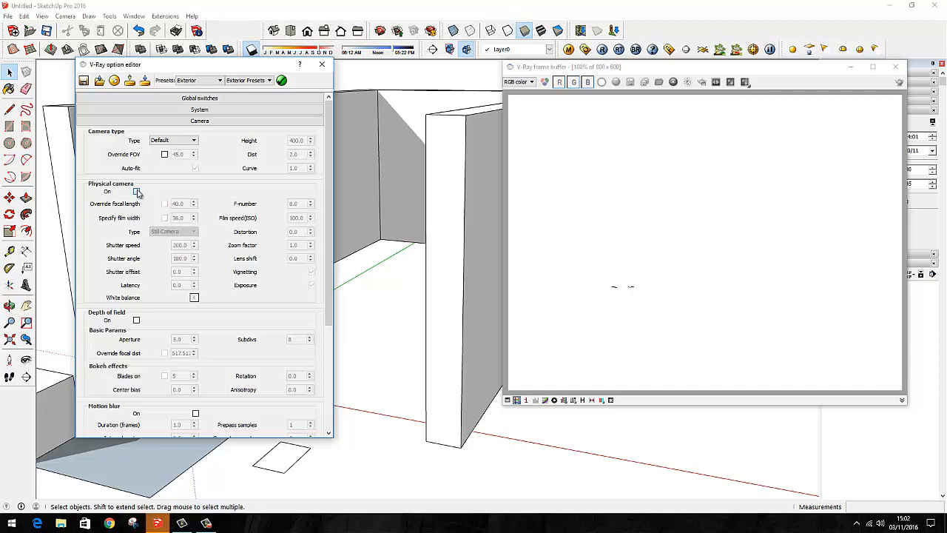
click(137, 191)
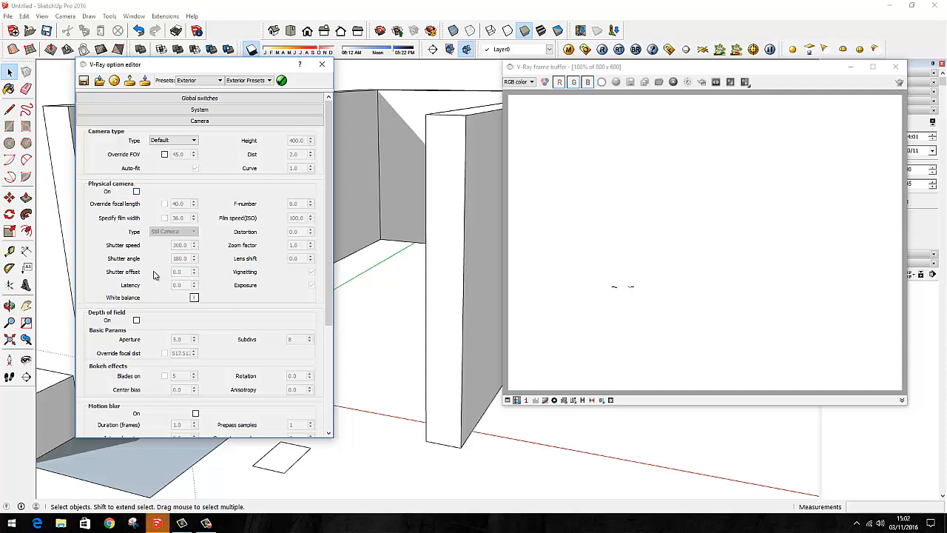
mouse_move(681, 88)
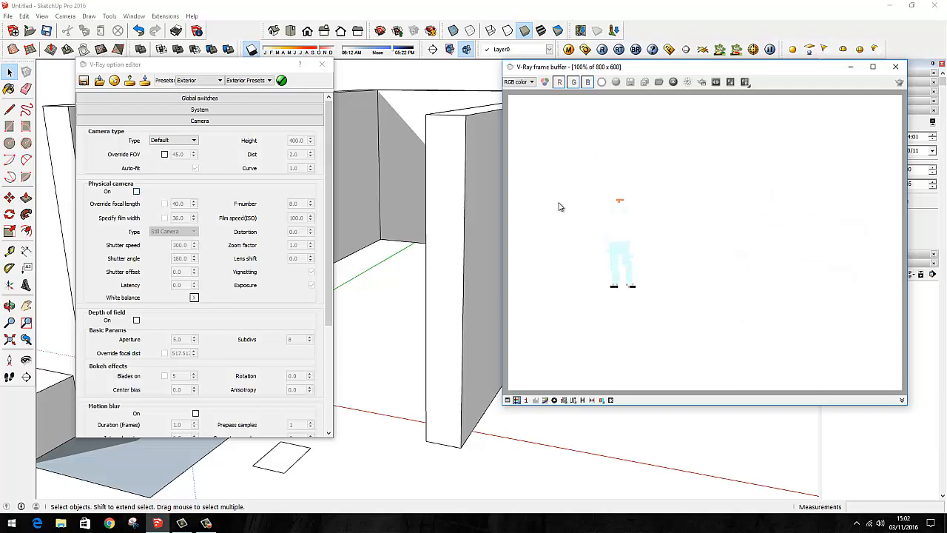
mouse_move(587, 281)
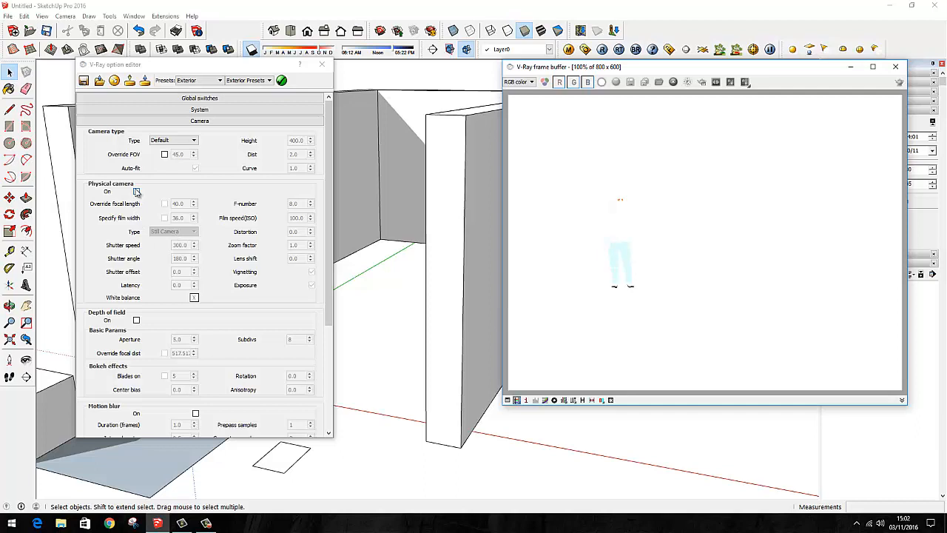
click(136, 191)
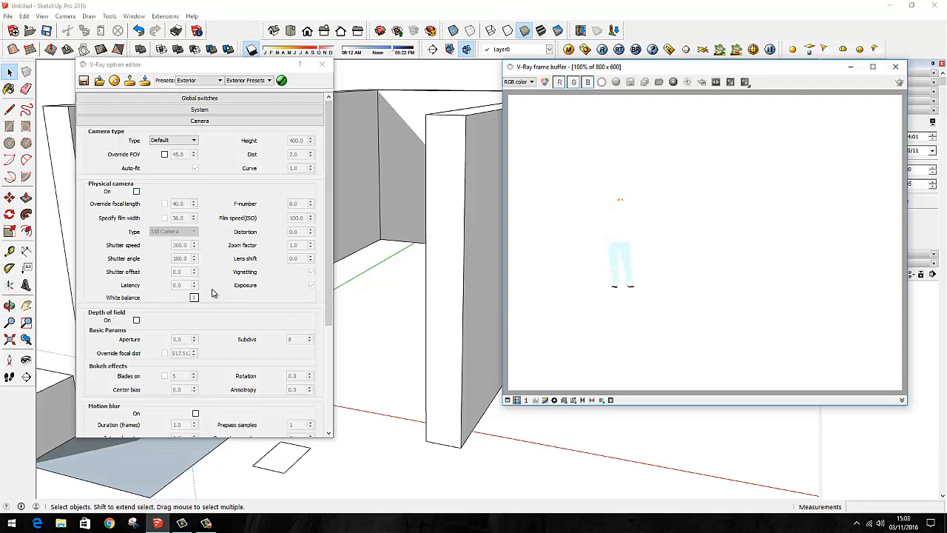
mouse_move(523, 301)
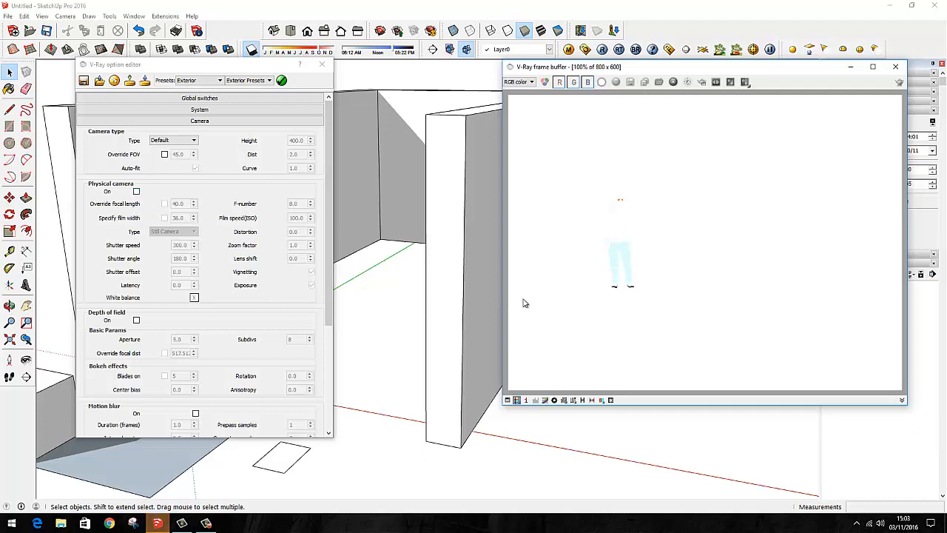
Step: Scroll down through the V-Ray option editor's setting groups below the Camera rollout
scroll(down, 3)
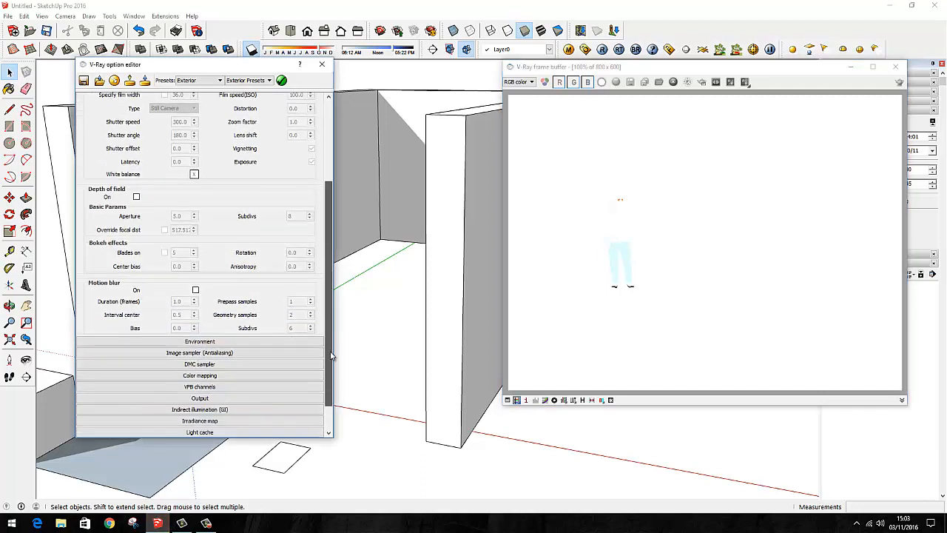
scroll(down, 3)
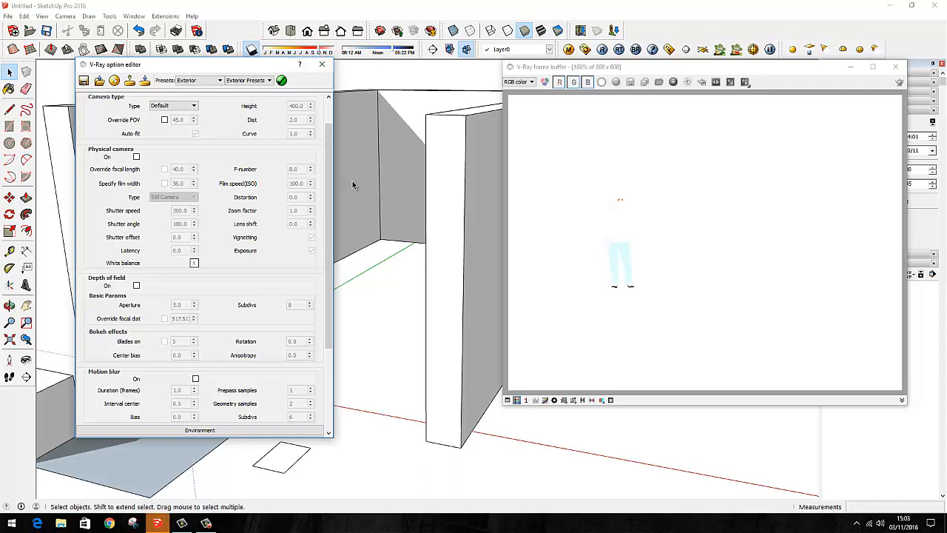
mouse_move(219, 201)
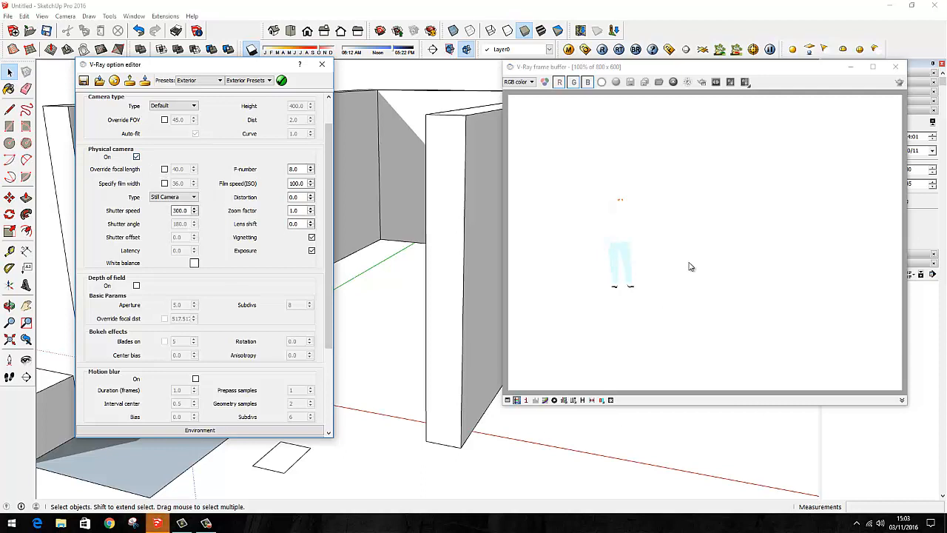
Step: Raise the physical camera f-number from 8 to 22 with shutter speed 300
click(296, 169)
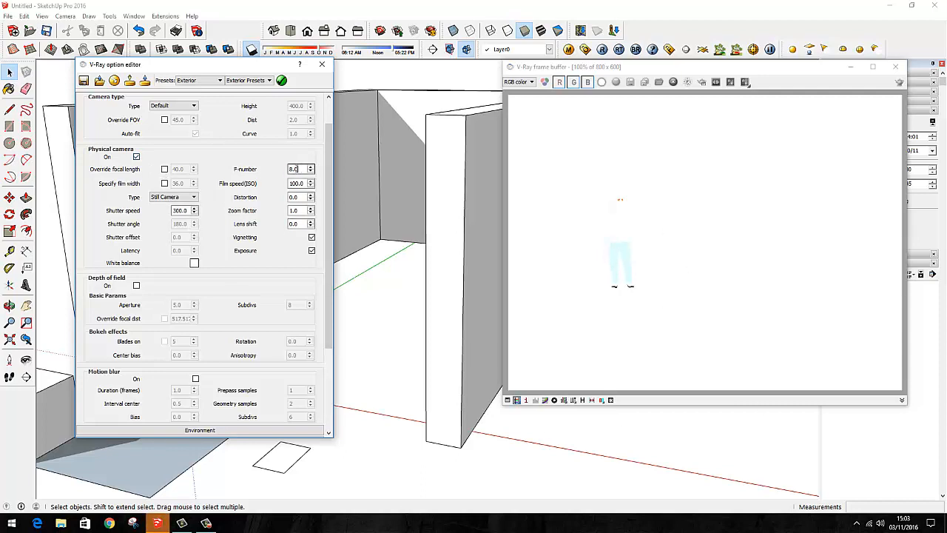
triple_click(293, 169)
text(22)
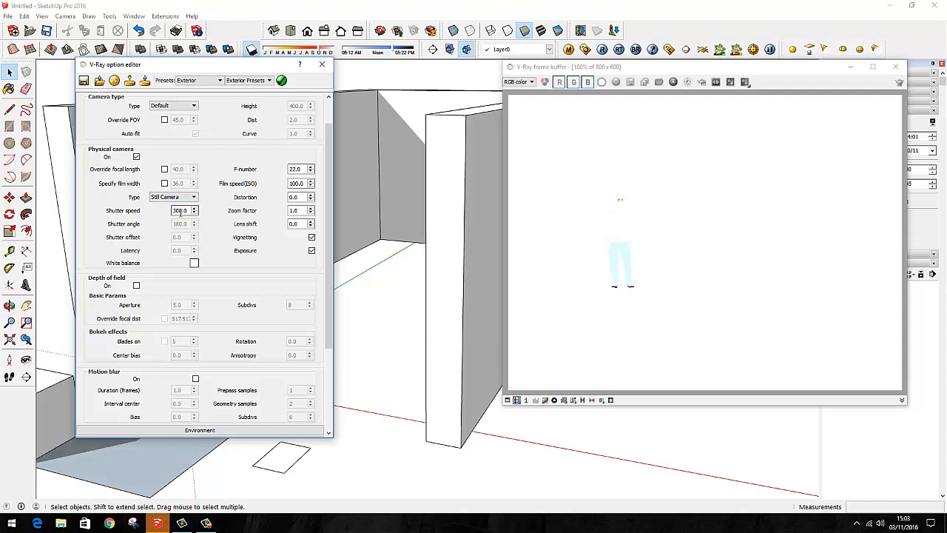
click(296, 169)
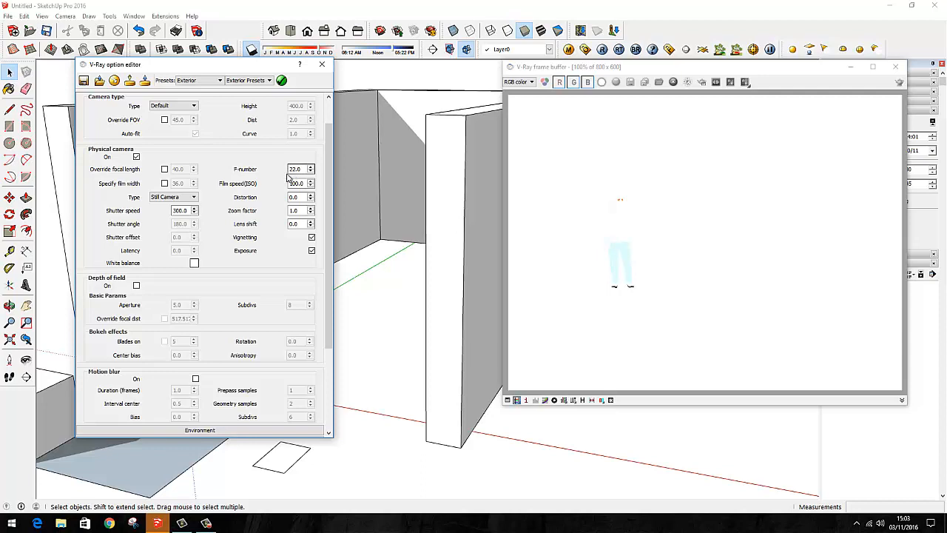
click(296, 183)
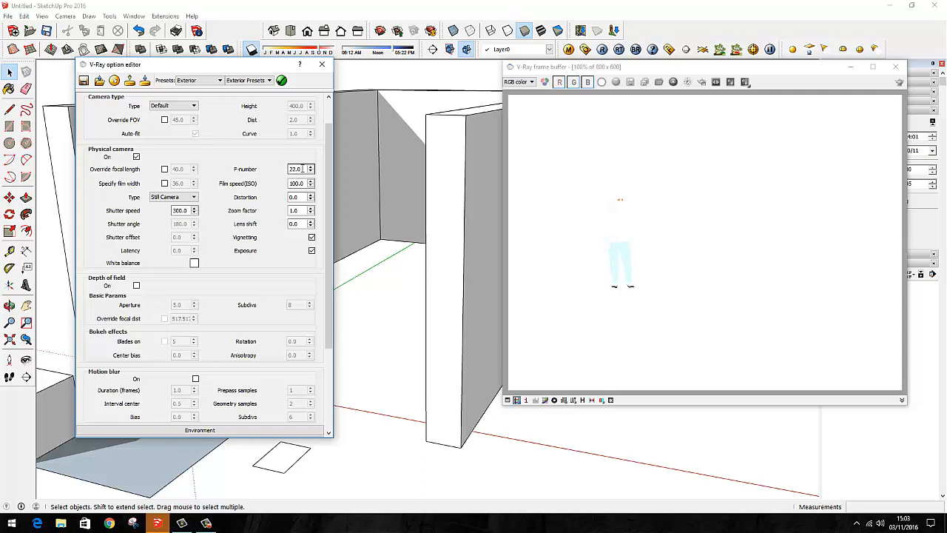
mouse_move(295, 168)
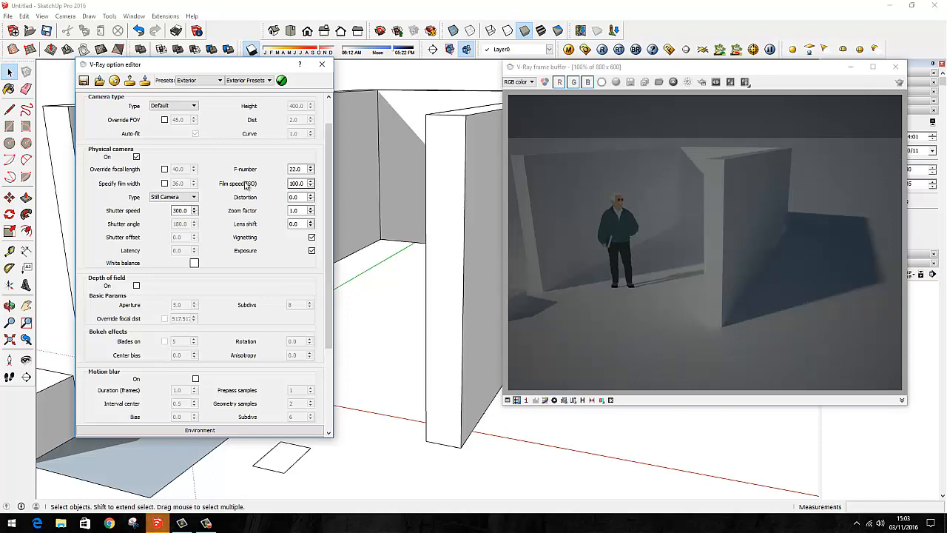
Step: Enter 500.0 in the Film speed (ISO) field of the physical camera
click(296, 184)
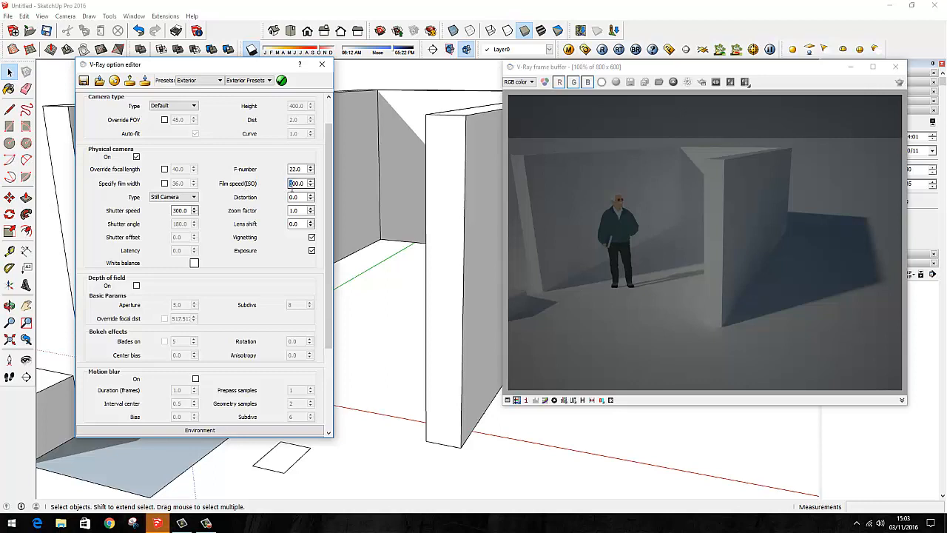
text(500.0)
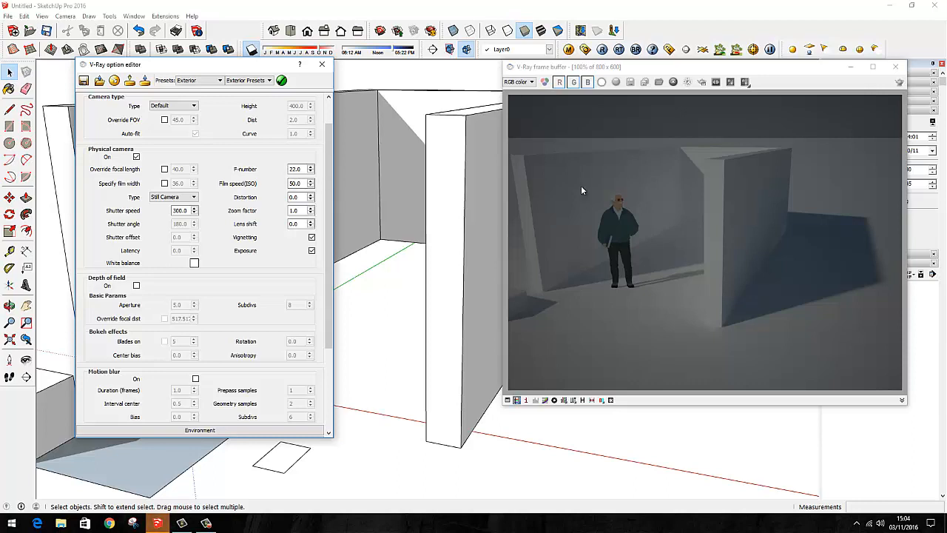
mouse_move(657, 71)
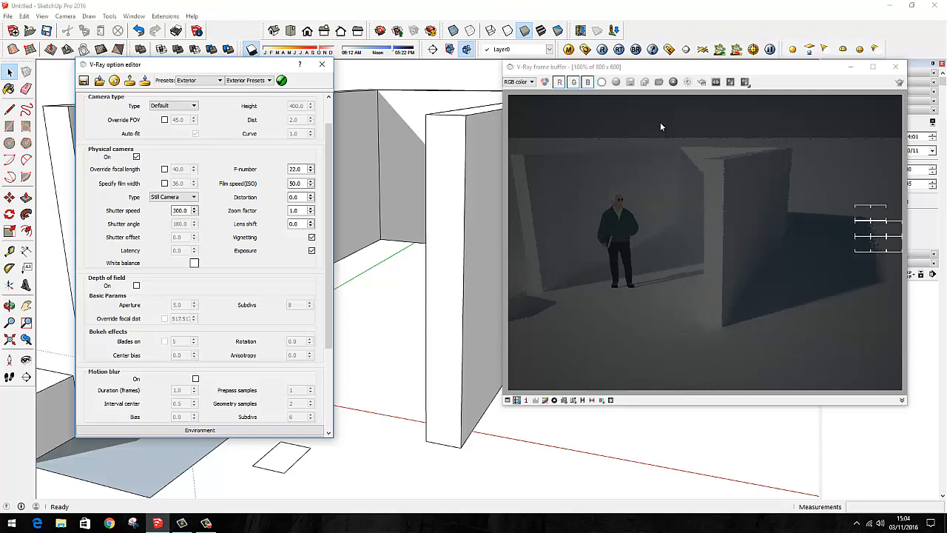
mouse_move(640, 292)
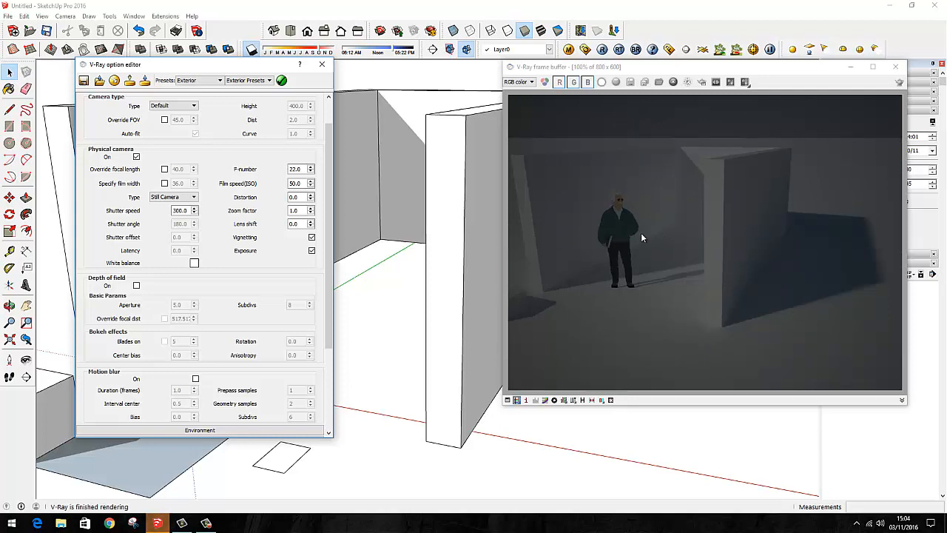
mouse_move(689, 276)
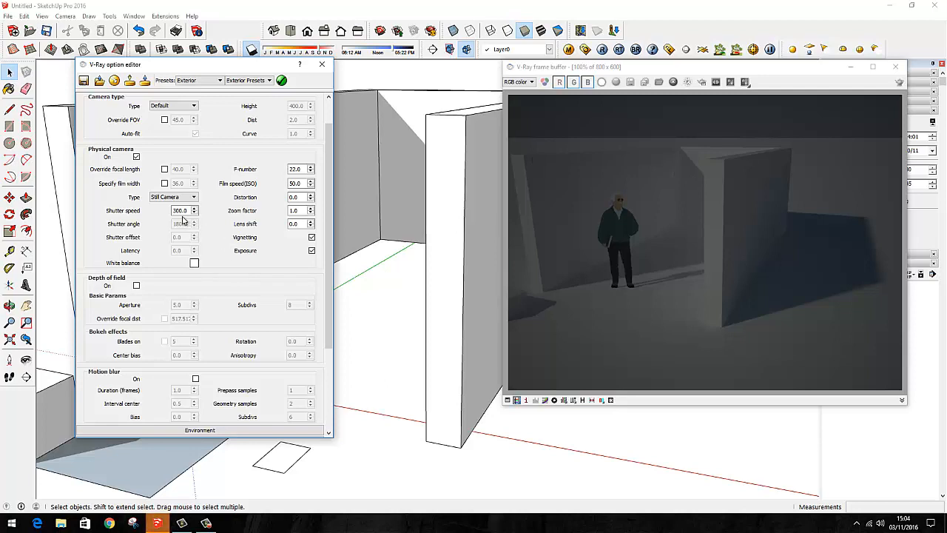
click(180, 210)
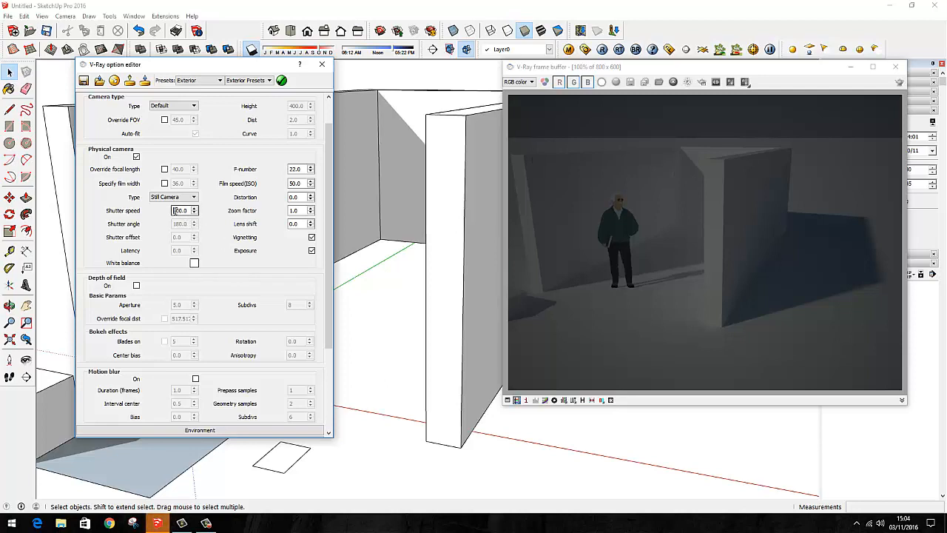
text(1000.0)
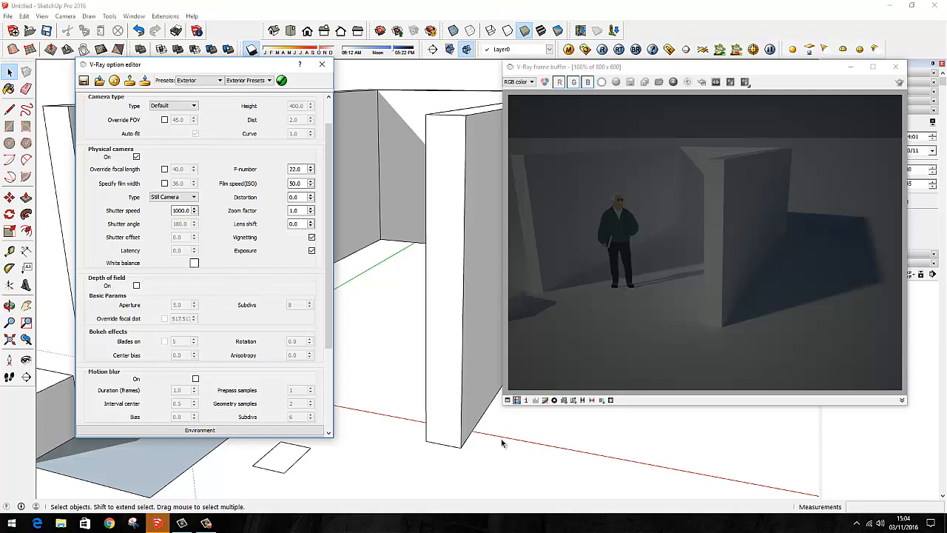
click(600, 50)
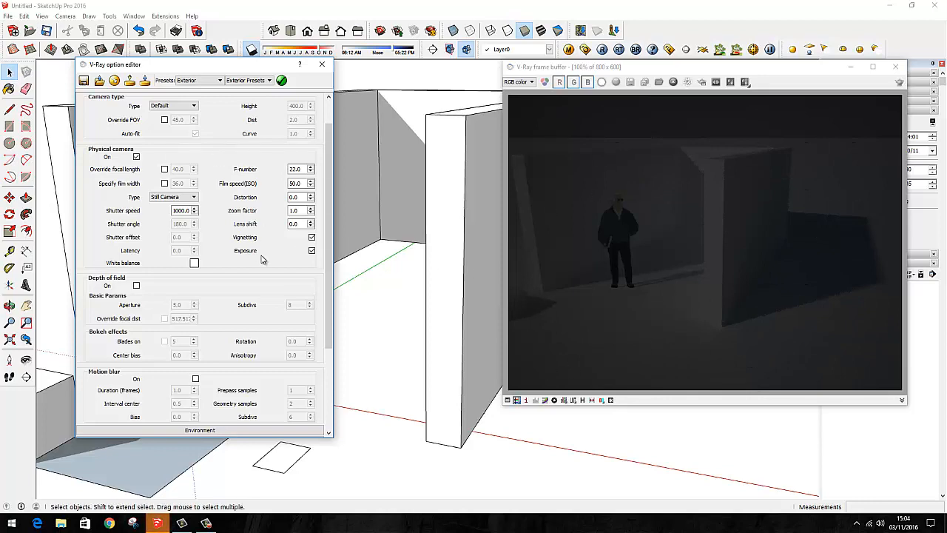
mouse_move(393, 292)
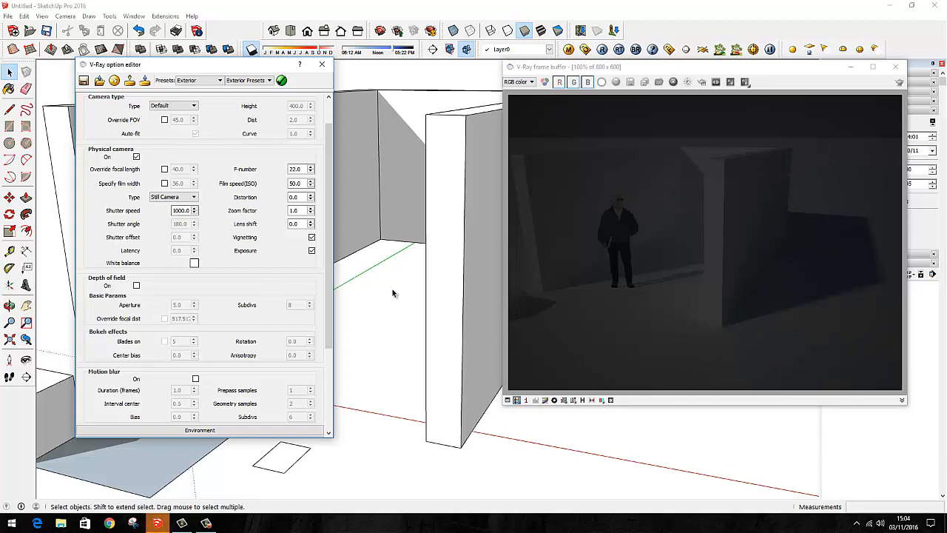
mouse_move(471, 269)
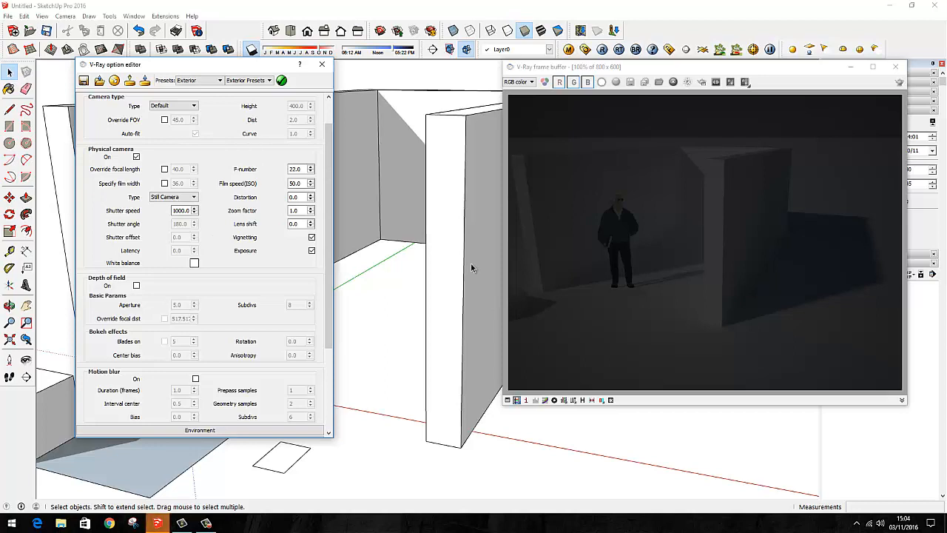
scroll(down, 3)
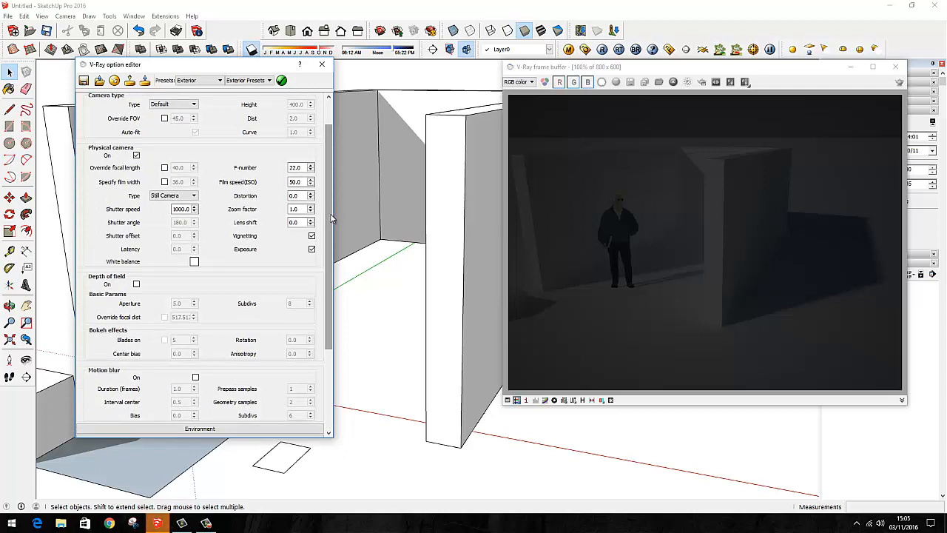
mouse_move(736, 166)
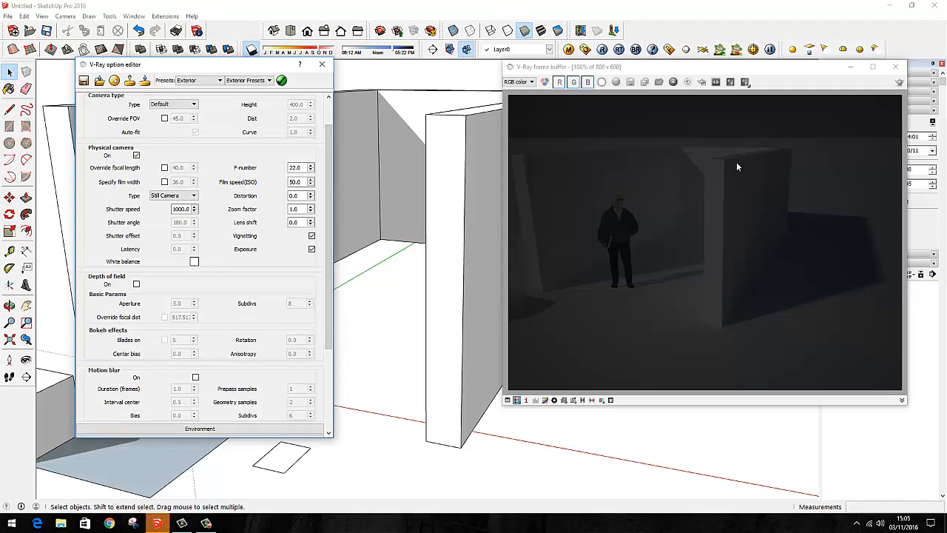
mouse_move(684, 290)
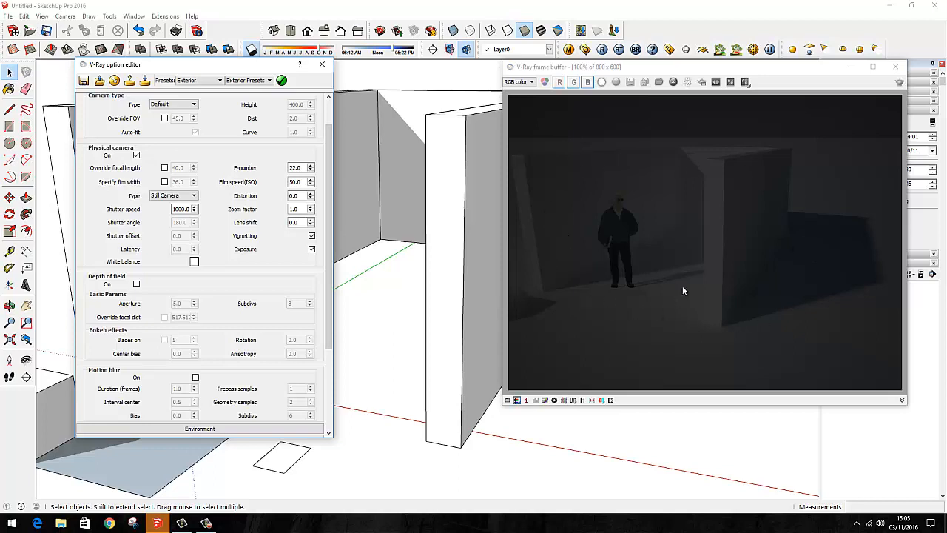
mouse_move(101, 152)
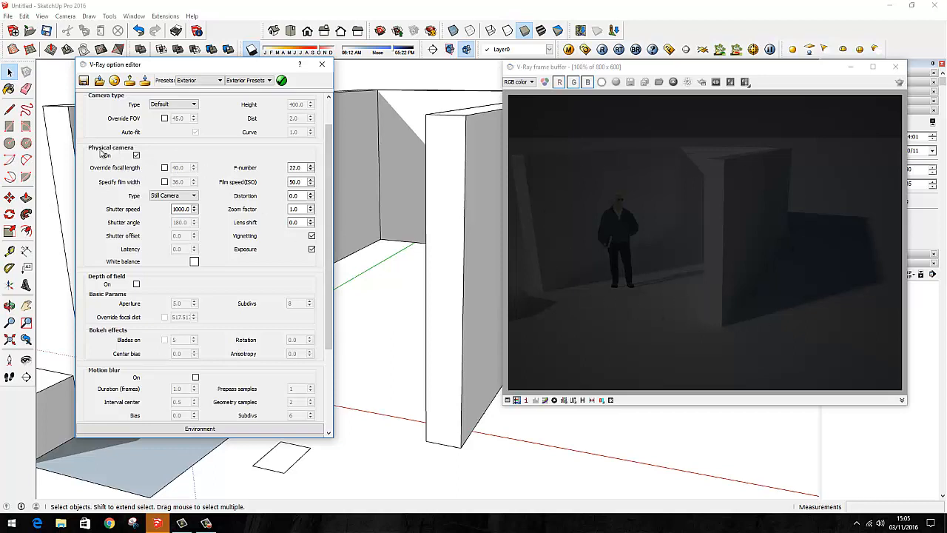
Step: Show the physical camera Type choices: Still camera, Movie camera and Video camera
click(136, 155)
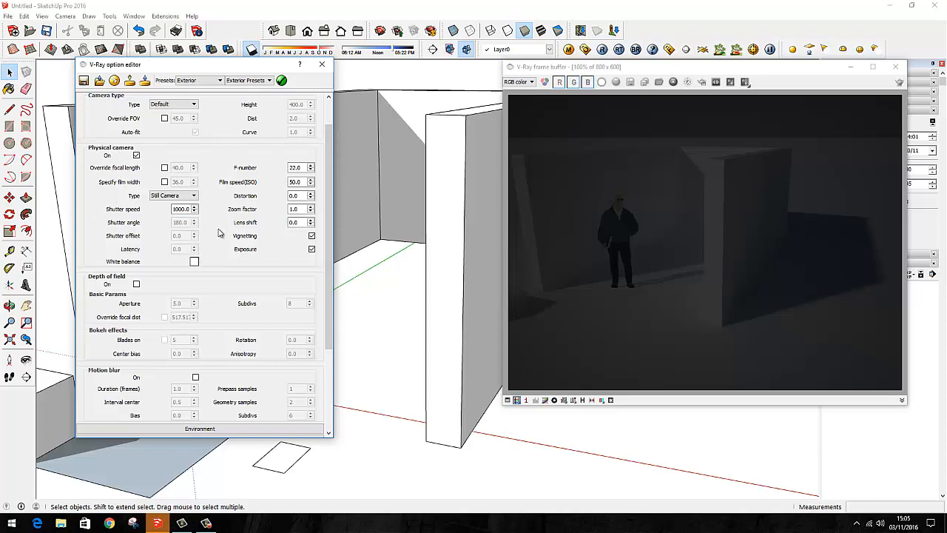
mouse_move(219, 232)
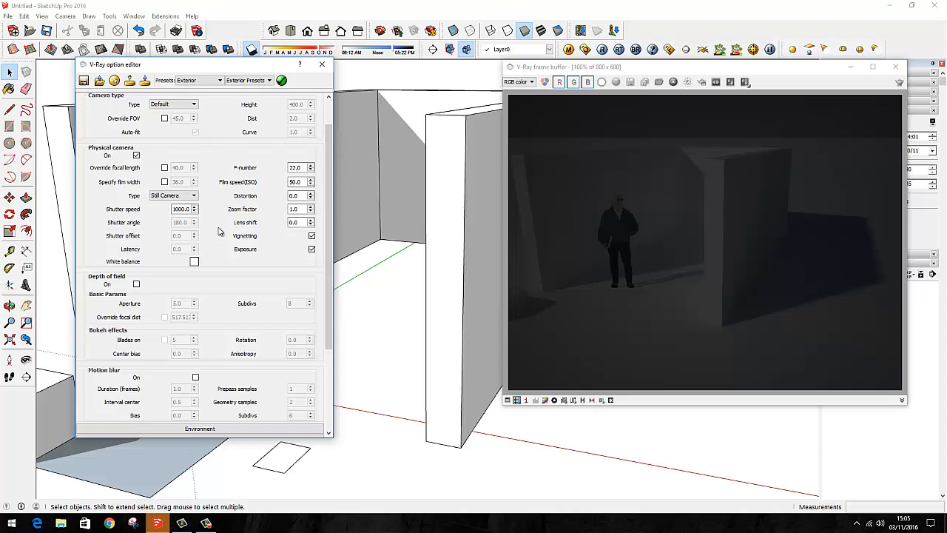
mouse_move(592, 249)
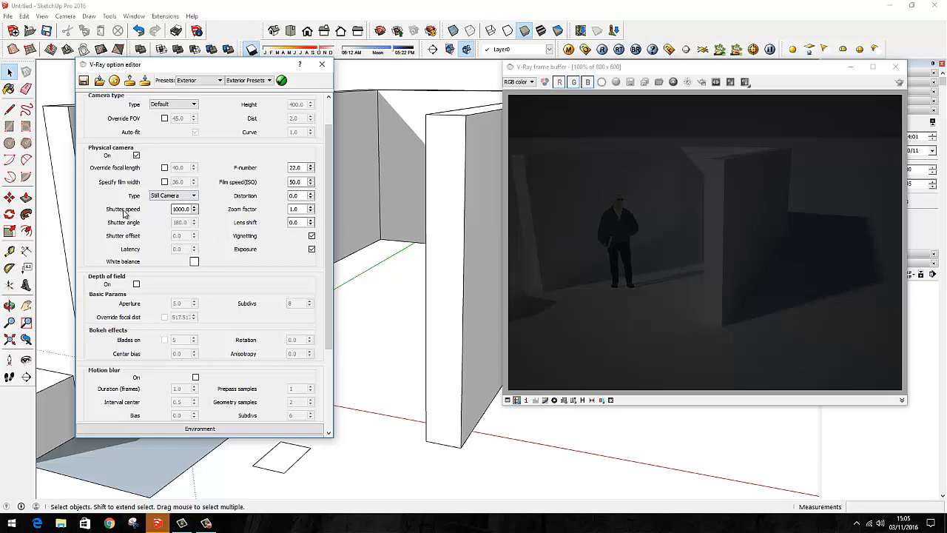
click(193, 195)
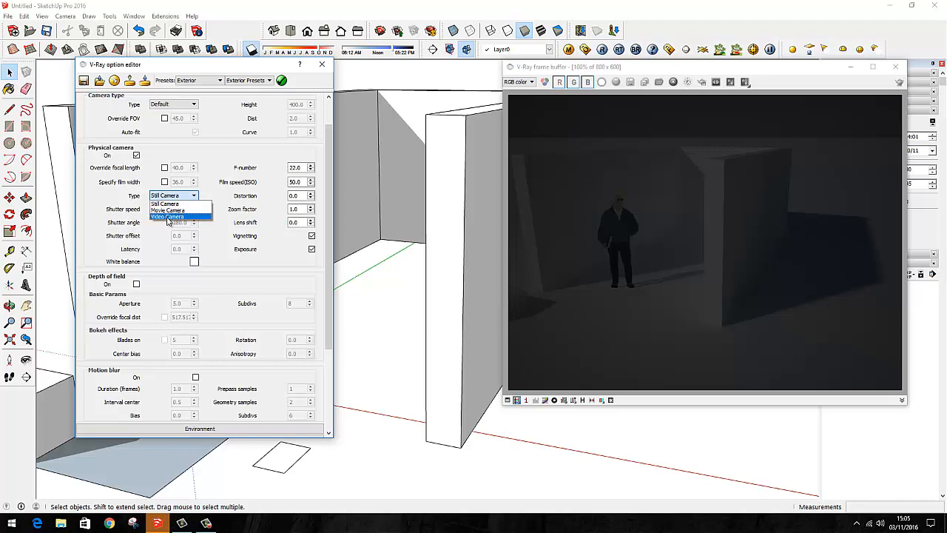
click(164, 204)
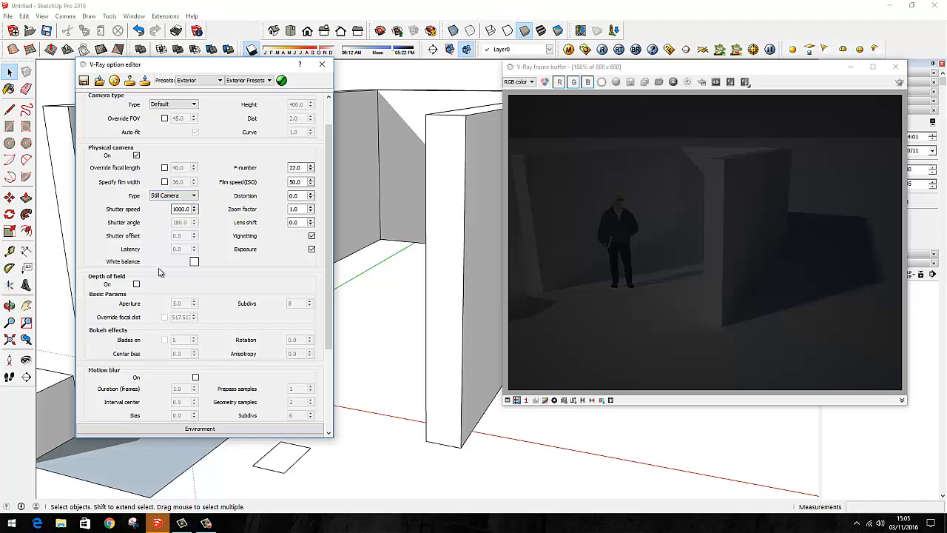
mouse_move(279, 219)
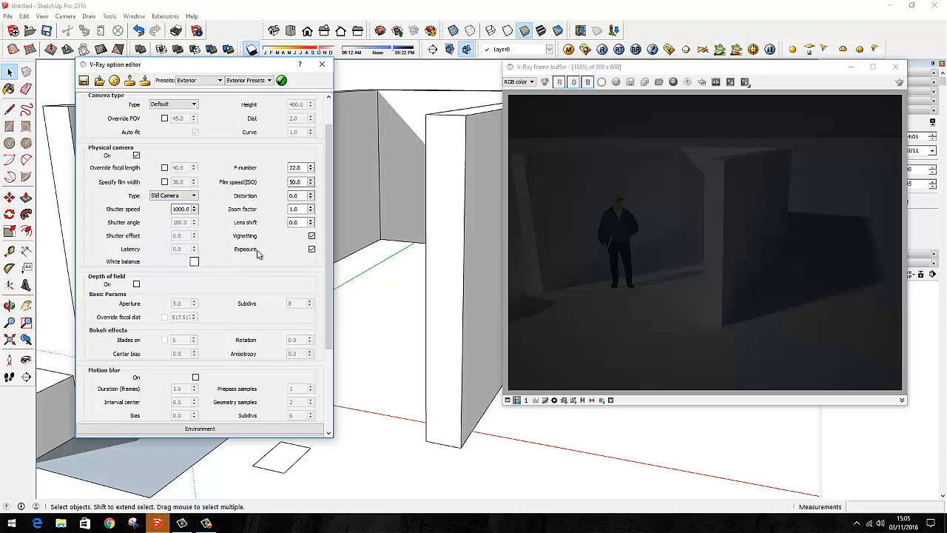
click(193, 260)
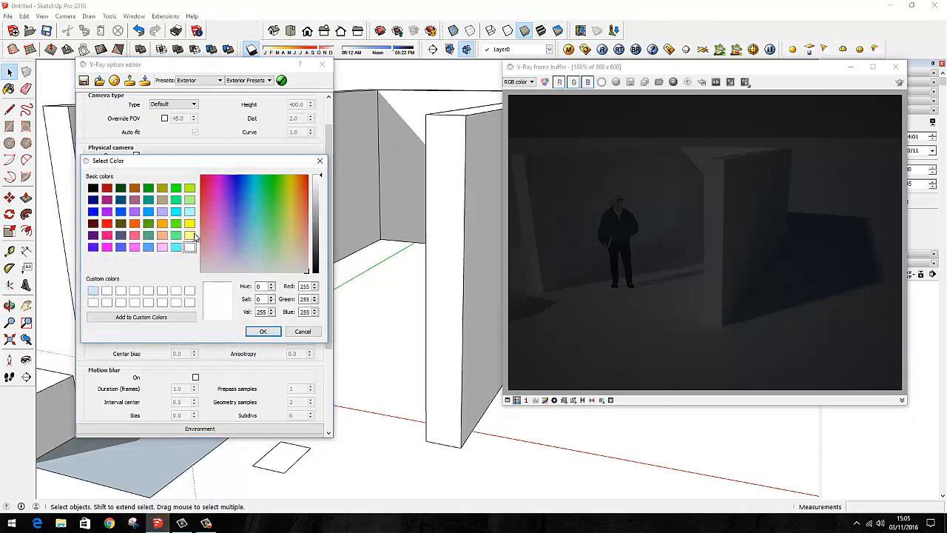
click(296, 225)
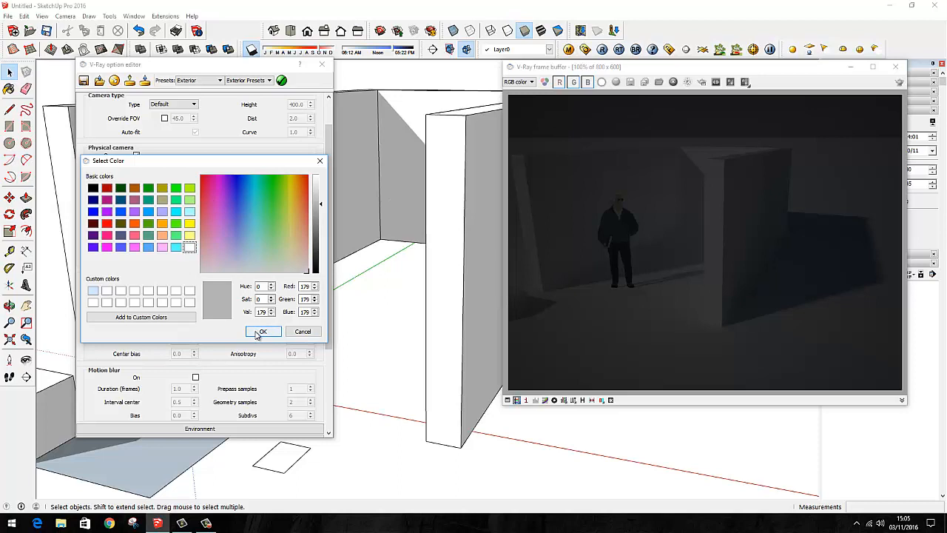
click(263, 331)
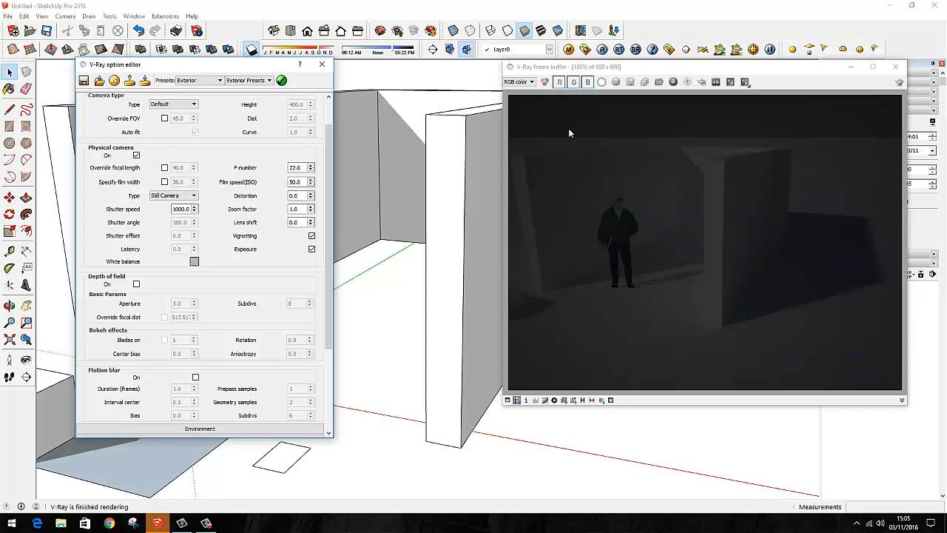
mouse_move(594, 322)
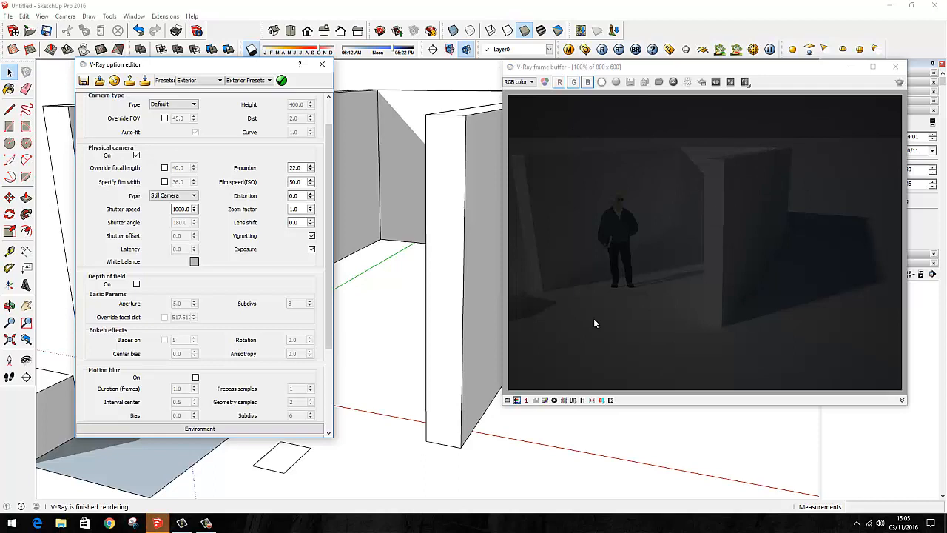
mouse_move(546, 160)
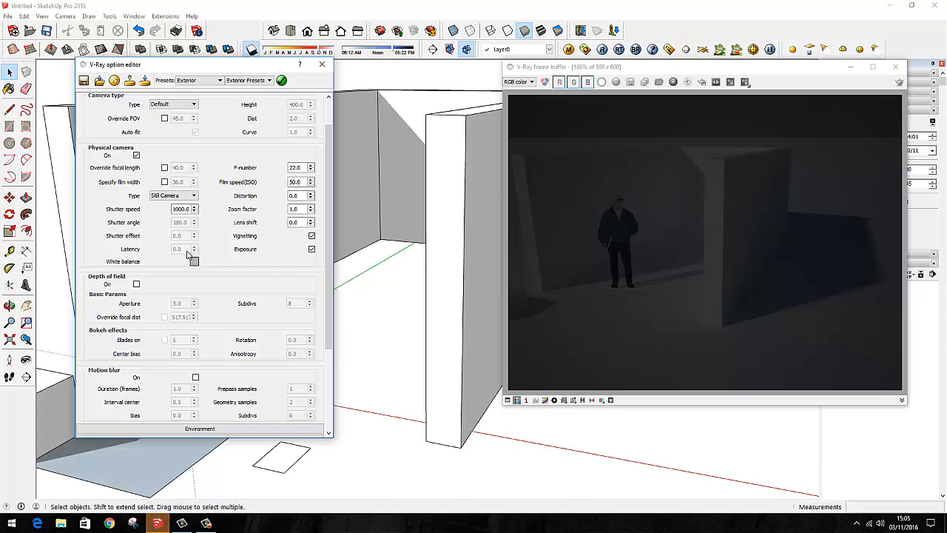
click(192, 261)
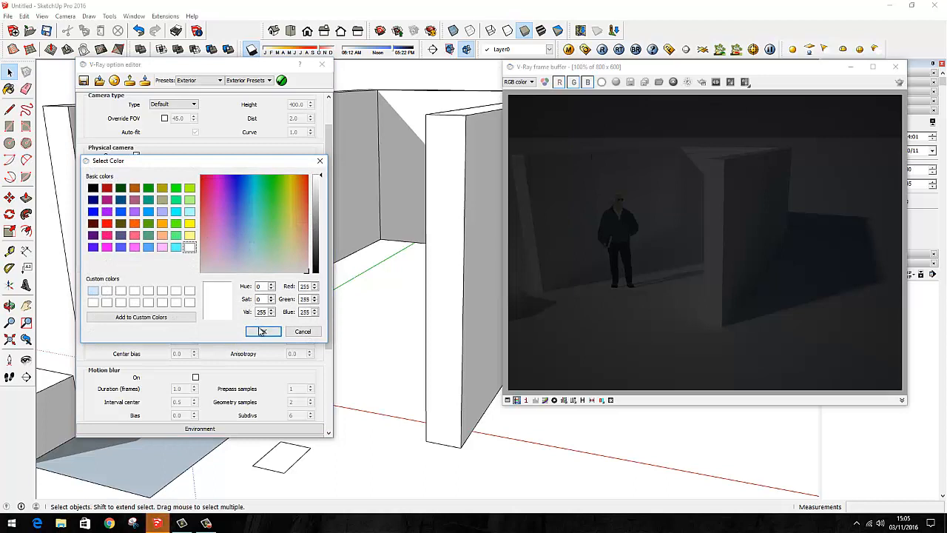
click(263, 331)
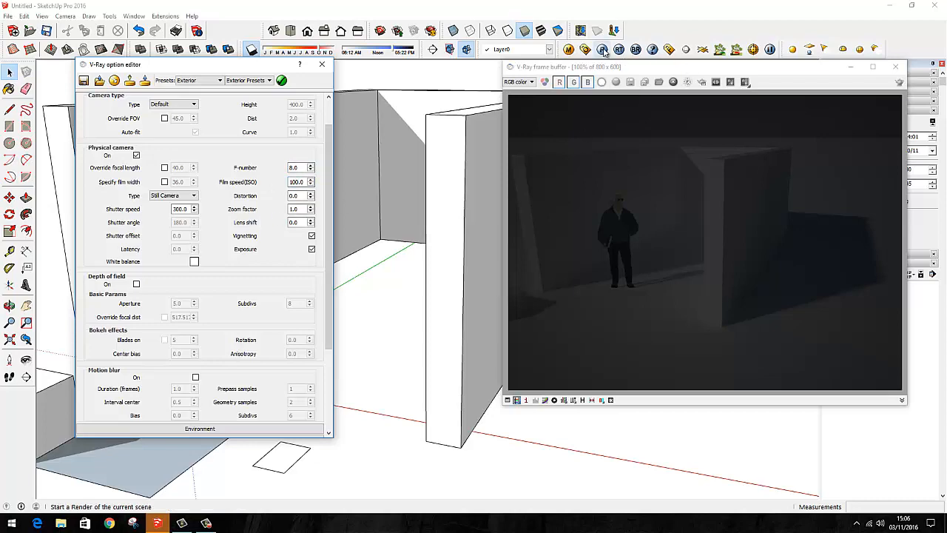
Step: Render the scene at f-number 8, shutter 300, ISO 100, then enter zoom factor 2
click(604, 51)
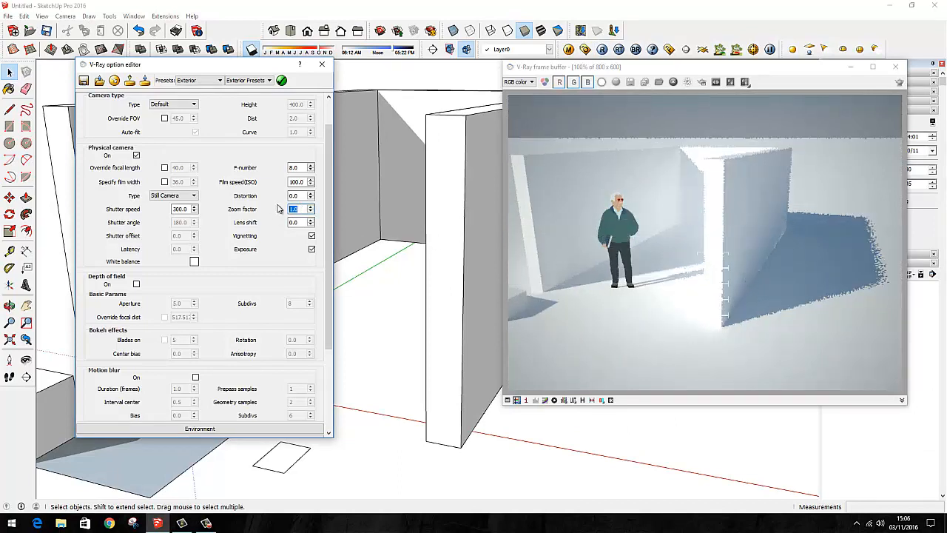
text(2)
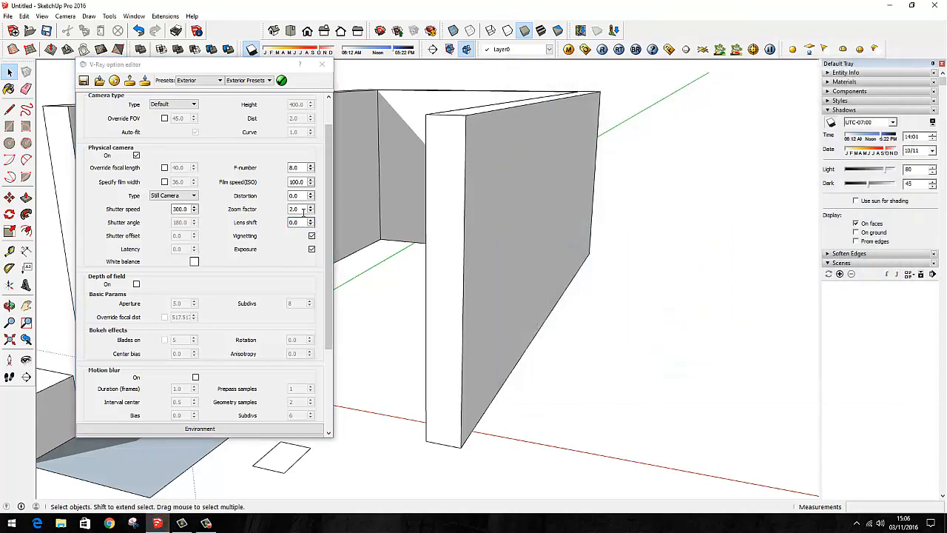
Step: Render with a heavy fisheye distortion, then set Distortion back to 0 for a normal image
click(296, 208)
text(1)
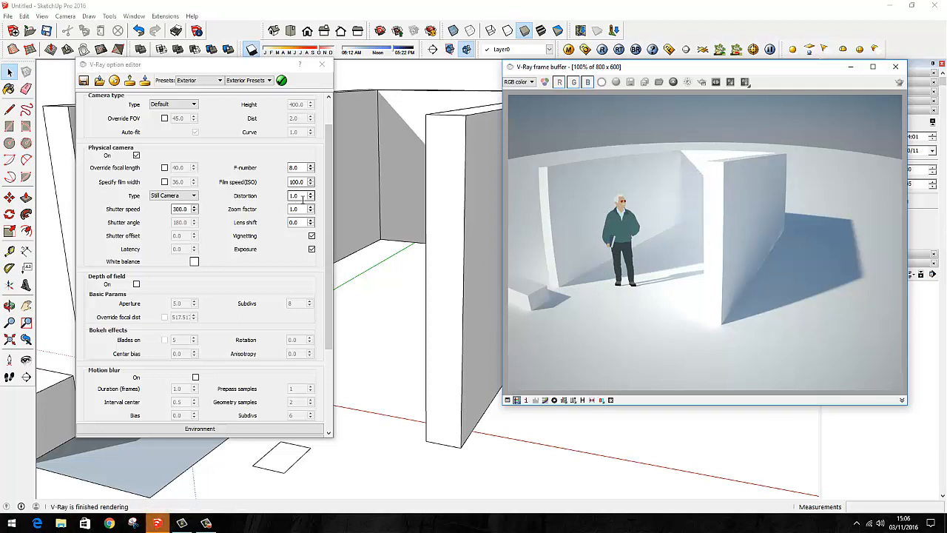
click(294, 196)
text(10)
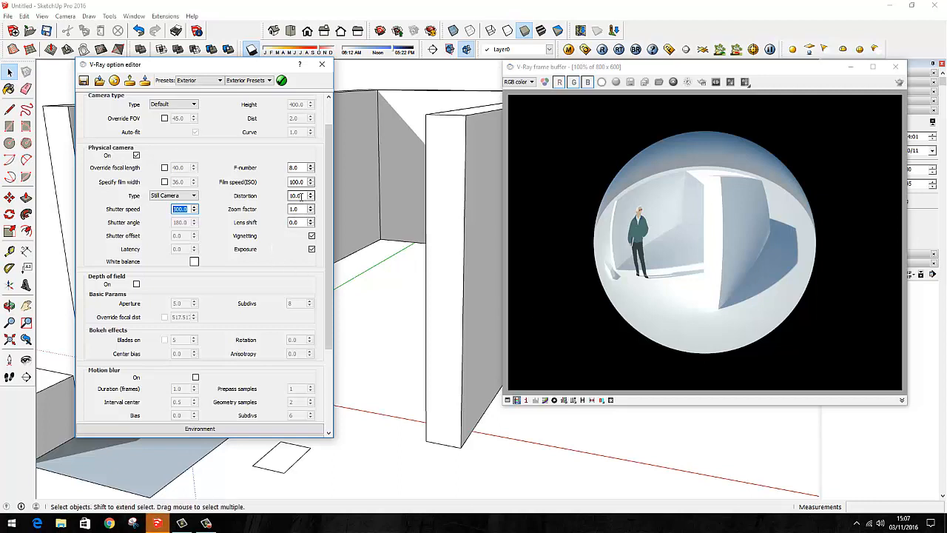
click(296, 195)
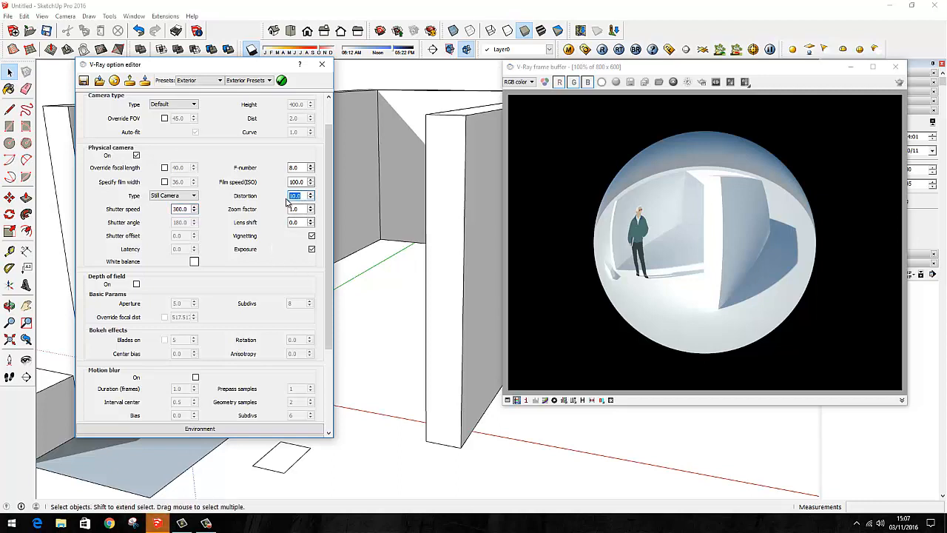
text(0)
click(300, 222)
text(0.5)
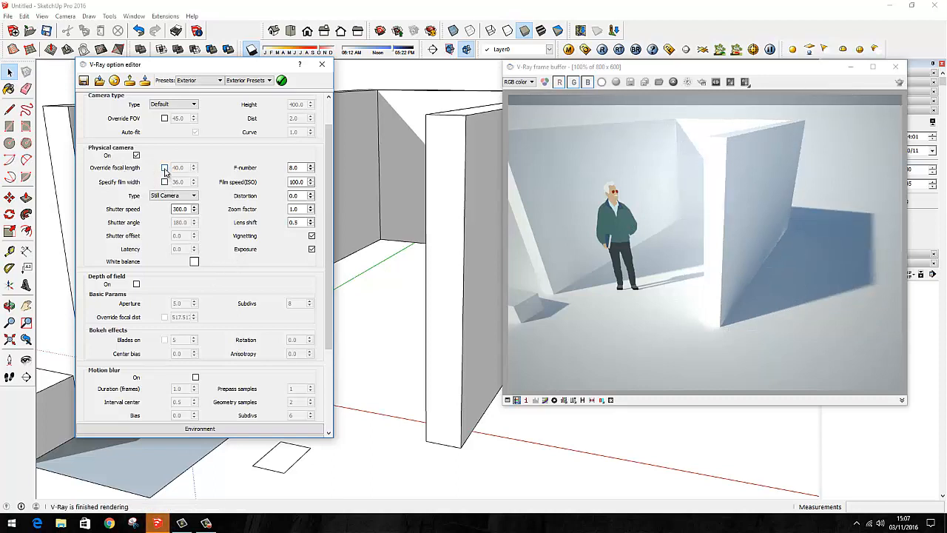
Step: Enable Override focal length, set it to 20 and render the wider view
click(166, 167)
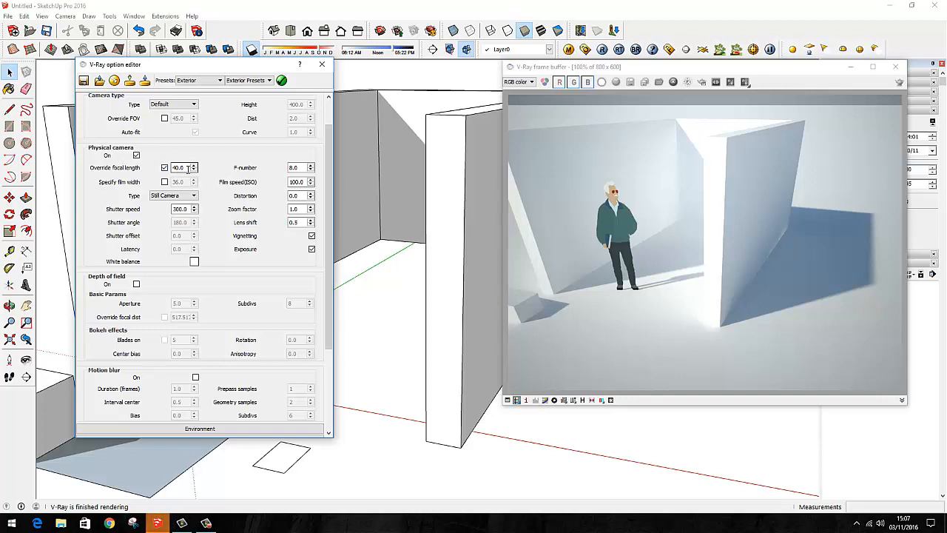
mouse_move(178, 167)
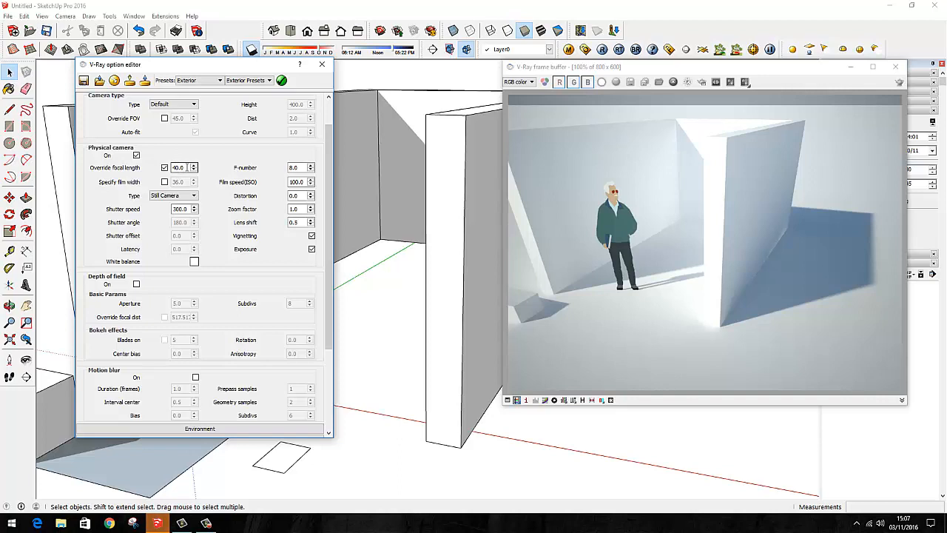
mouse_move(178, 167)
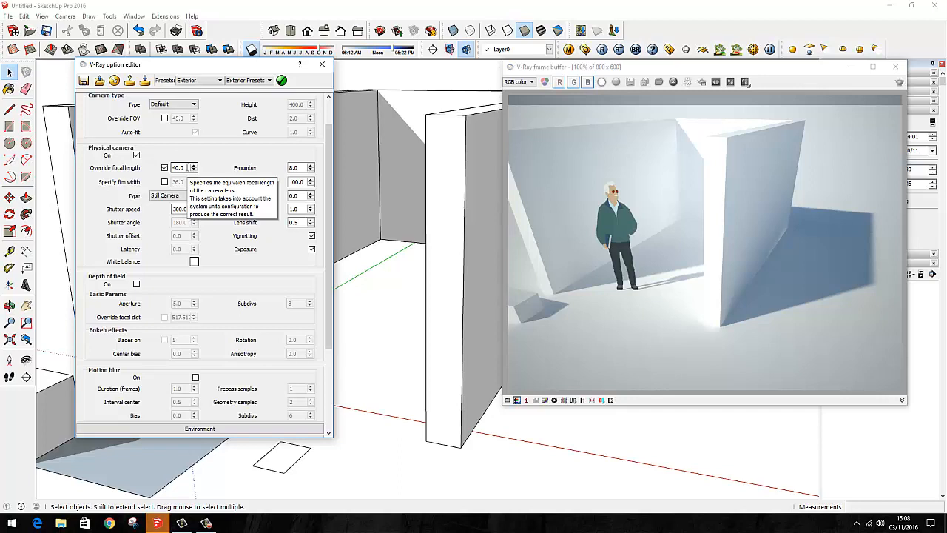
triple_click(178, 167)
text(90)
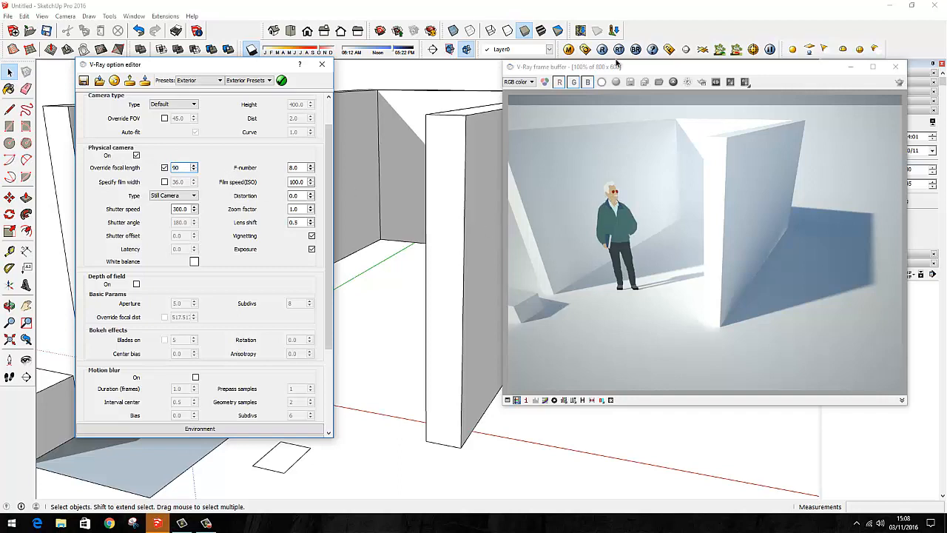
click(296, 222)
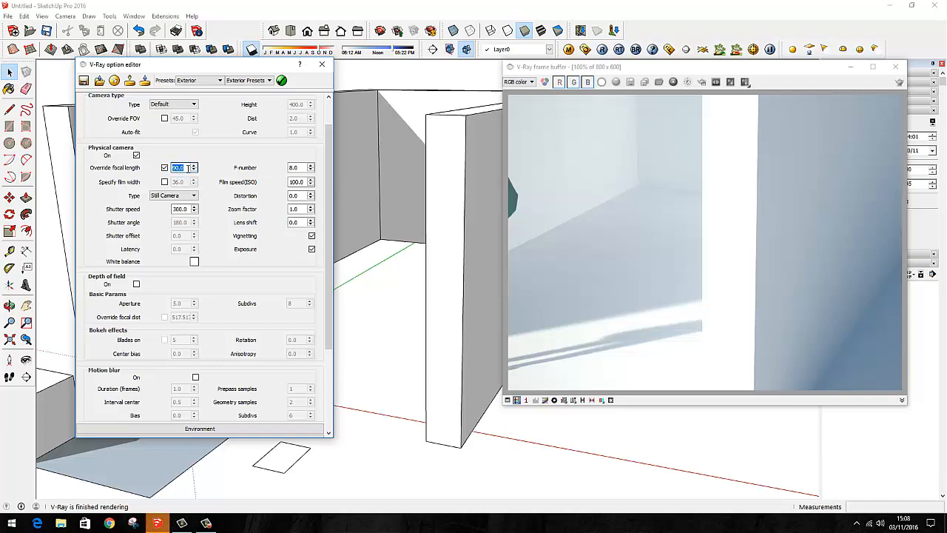
mouse_move(181, 167)
text(20)
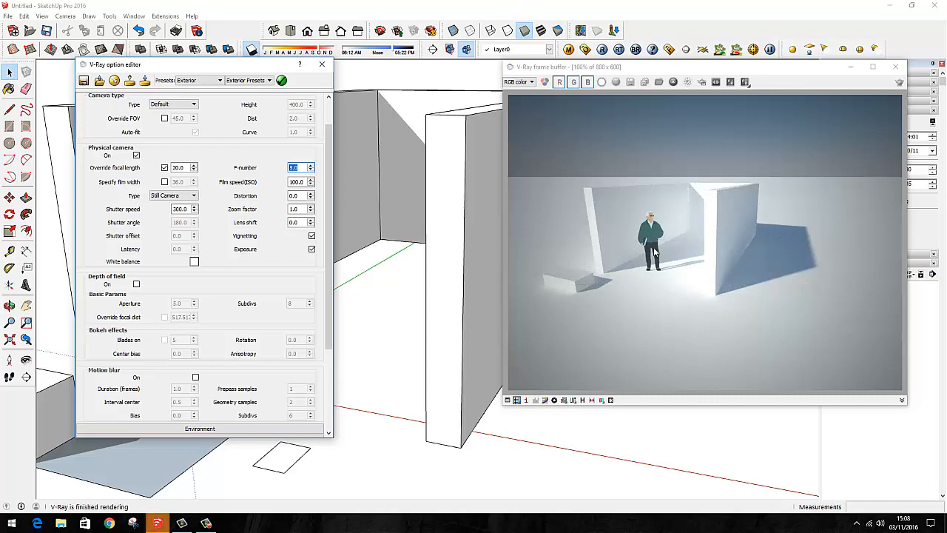
mouse_move(592, 219)
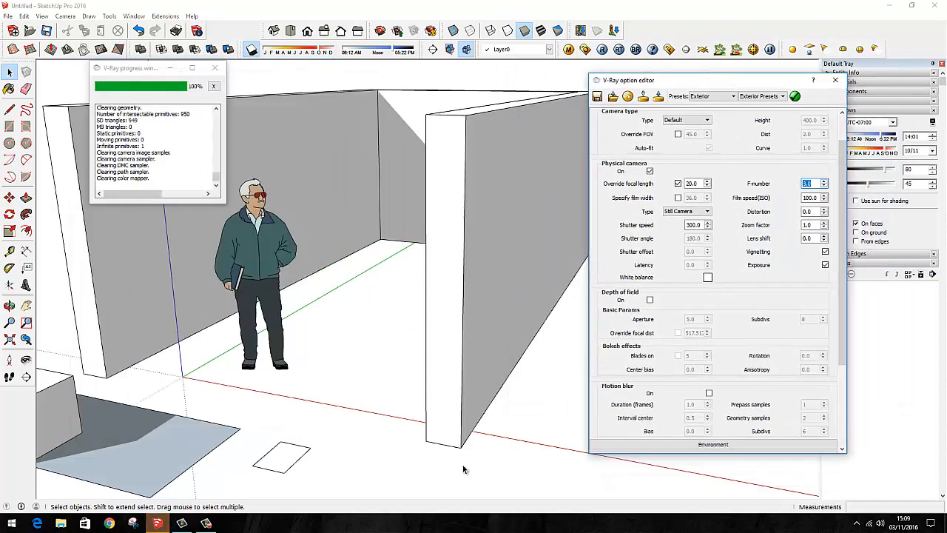
mouse_move(93, 302)
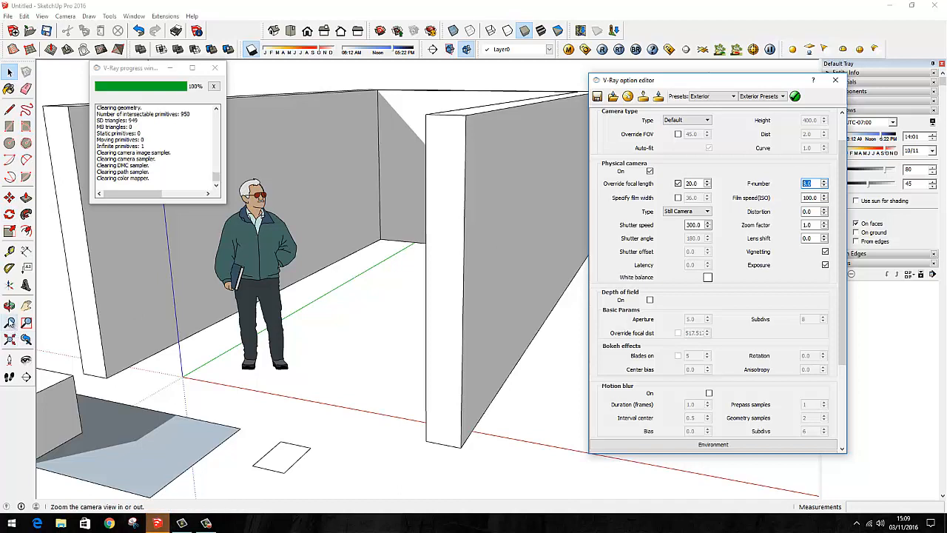
mouse_move(10, 323)
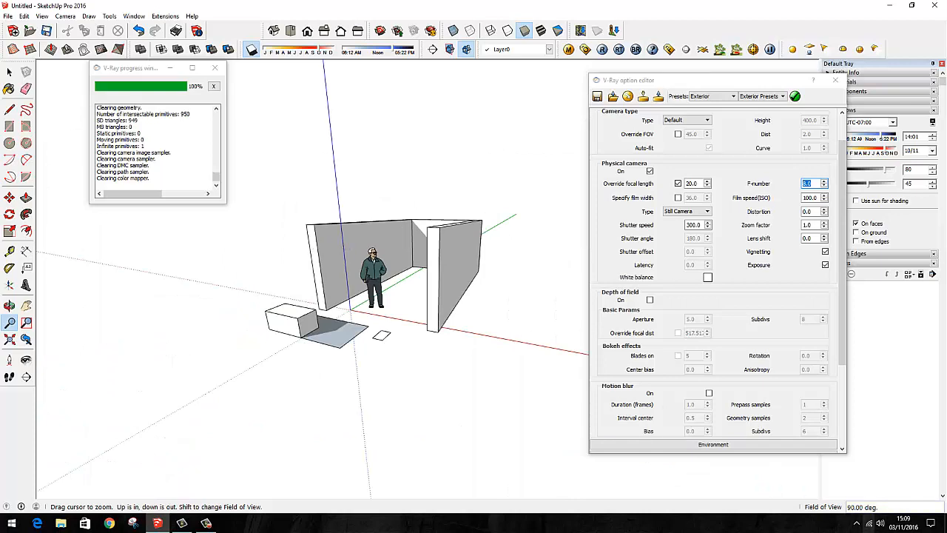
mouse_move(681, 378)
text(35)
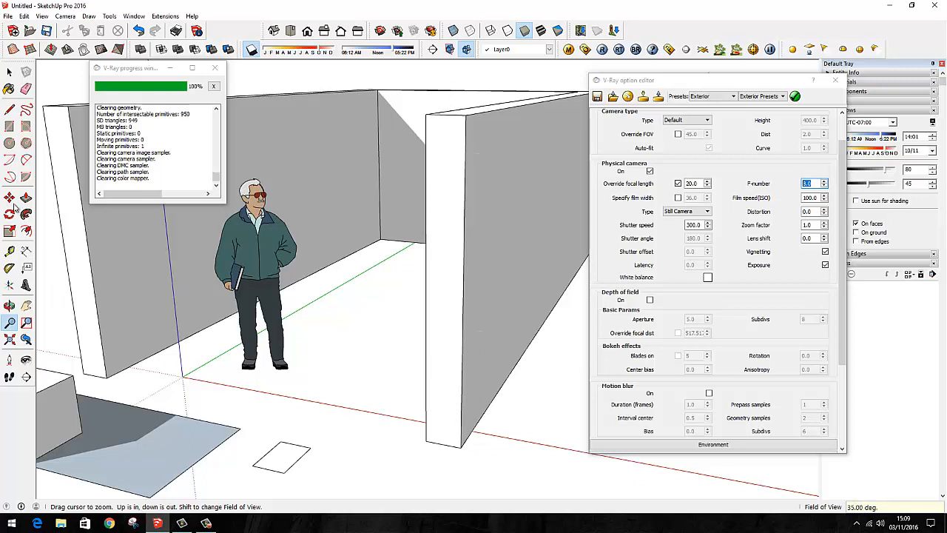
mouse_move(441, 184)
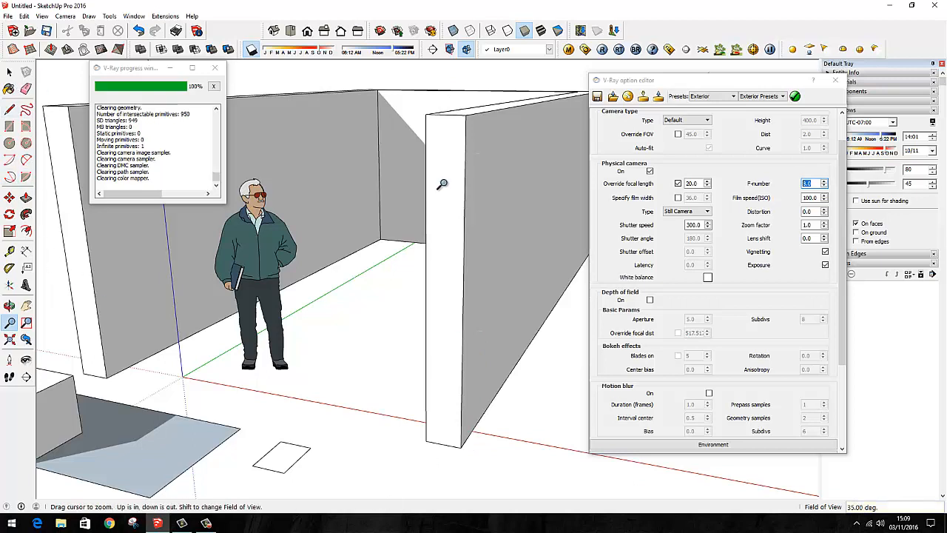
mouse_move(59, 244)
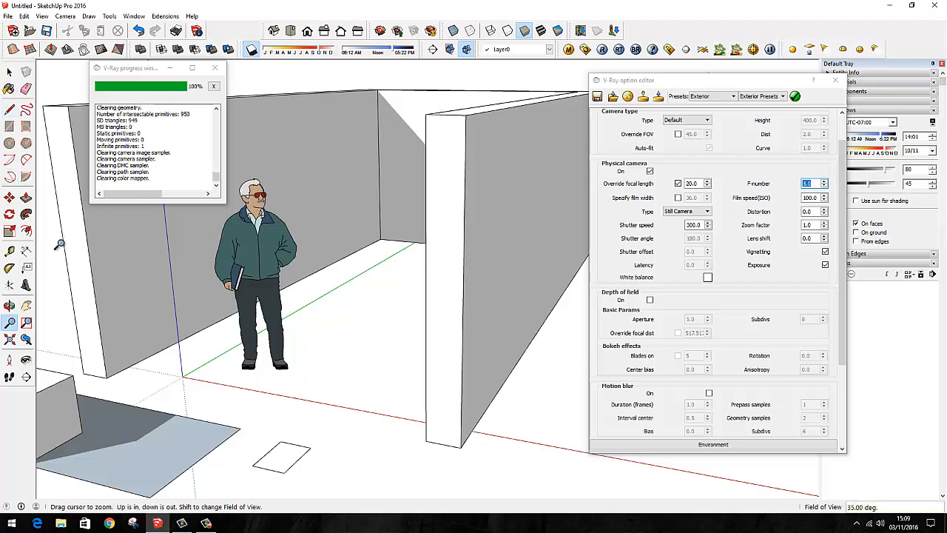
mouse_move(442, 216)
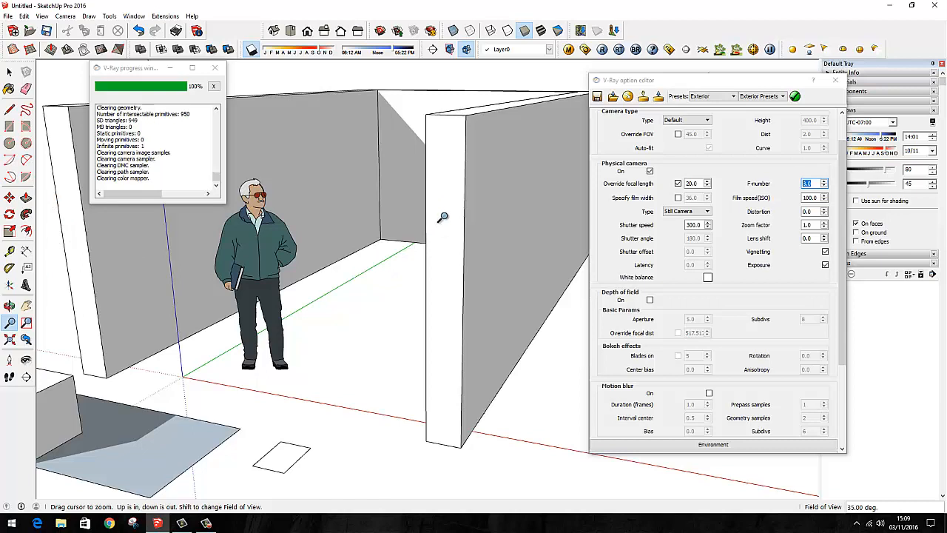
mouse_move(457, 151)
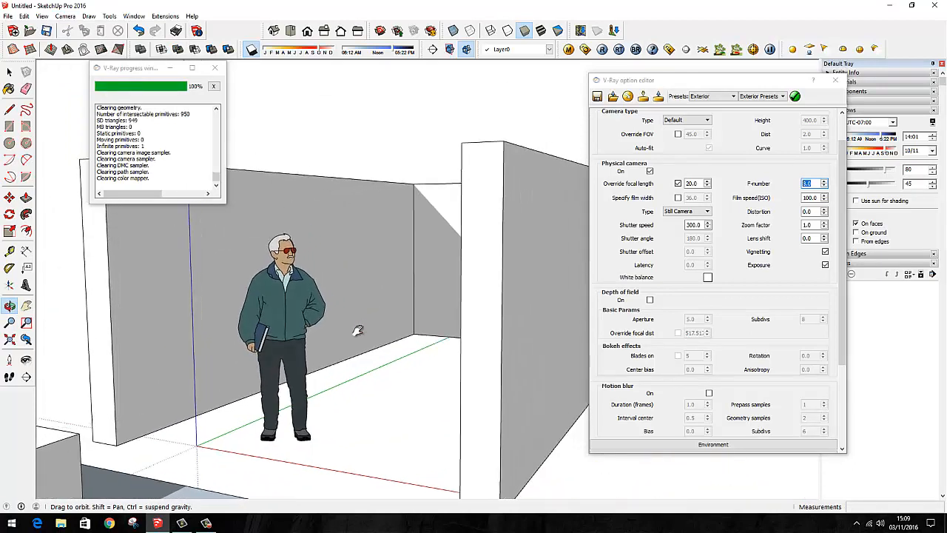
Step: Orbit down to an eye-level view of the figure between the walls
drag(358, 330, 372, 313)
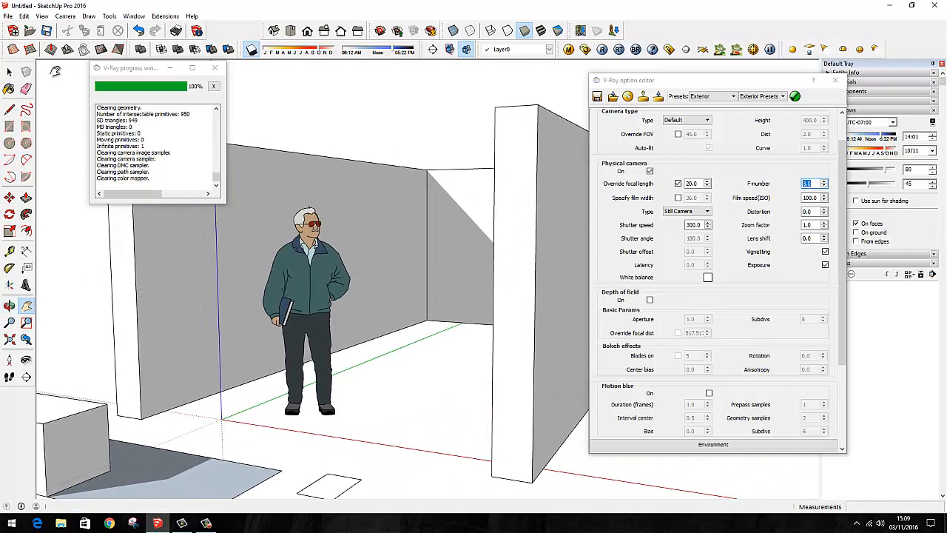
Step: Switch the camera to Two-Point Perspective so the walls stay vertical
click(65, 15)
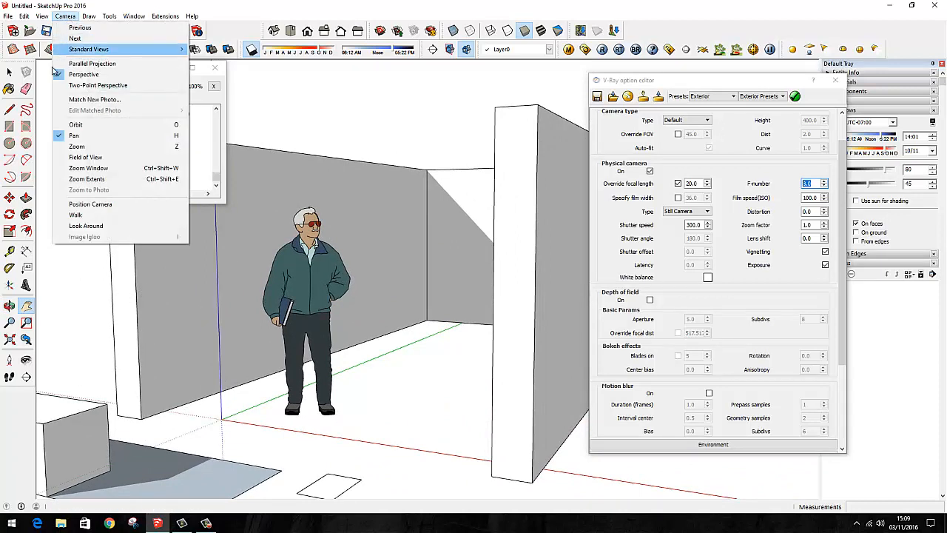
click(98, 84)
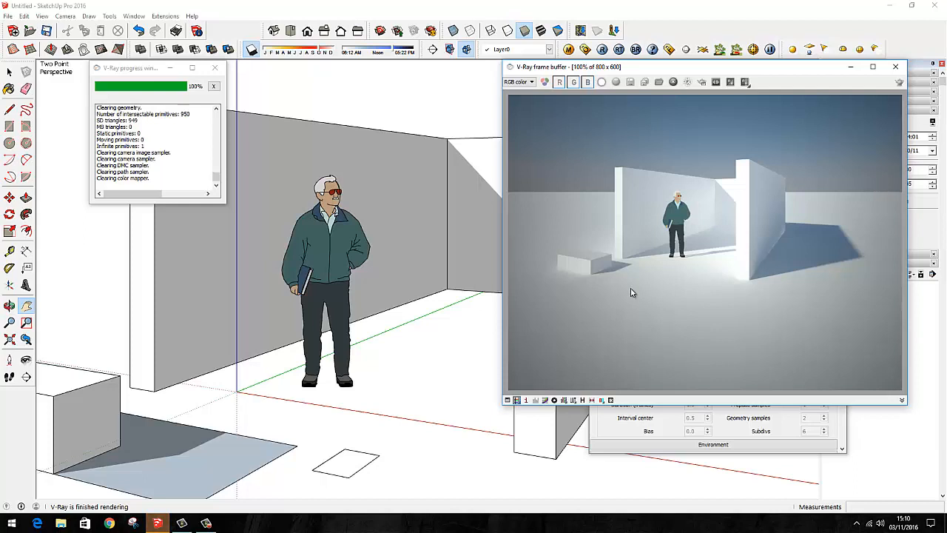
mouse_move(713, 272)
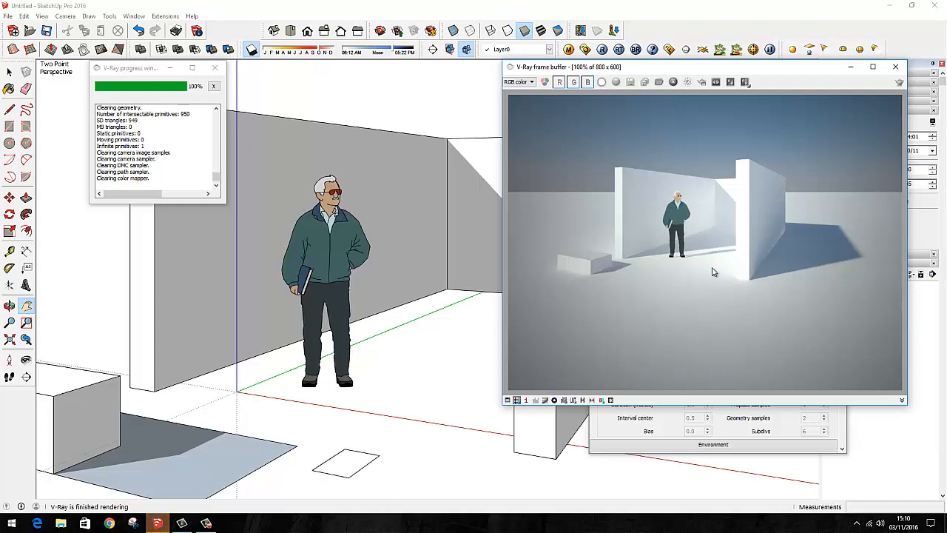
mouse_move(662, 303)
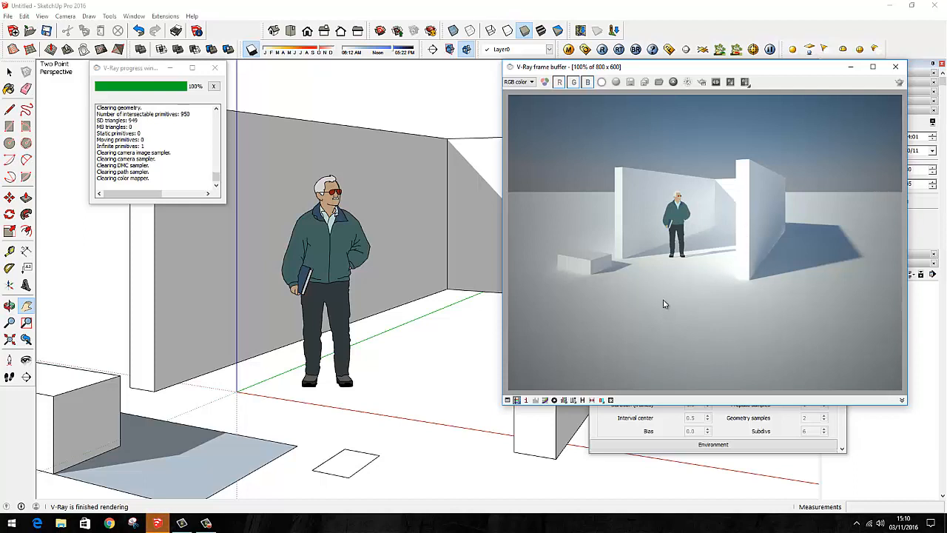
mouse_move(150, 115)
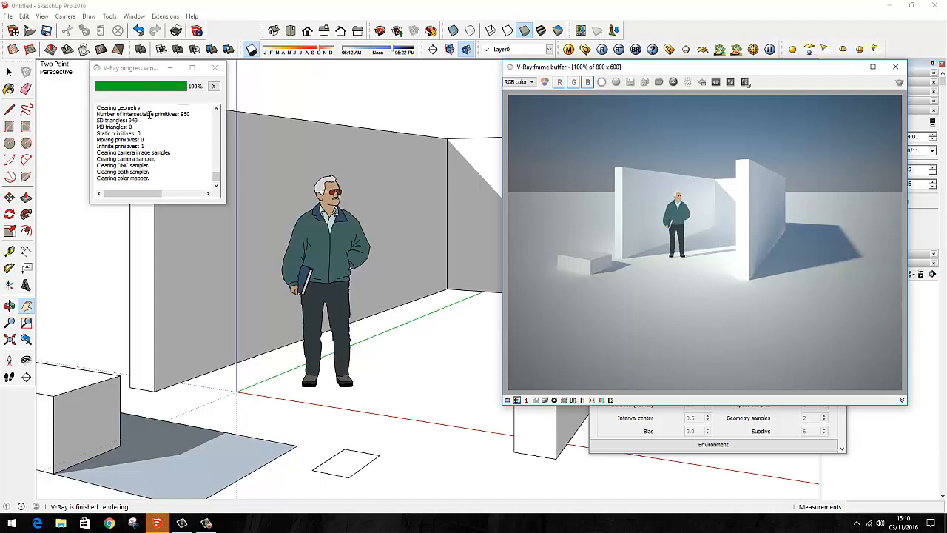
mouse_move(799, 251)
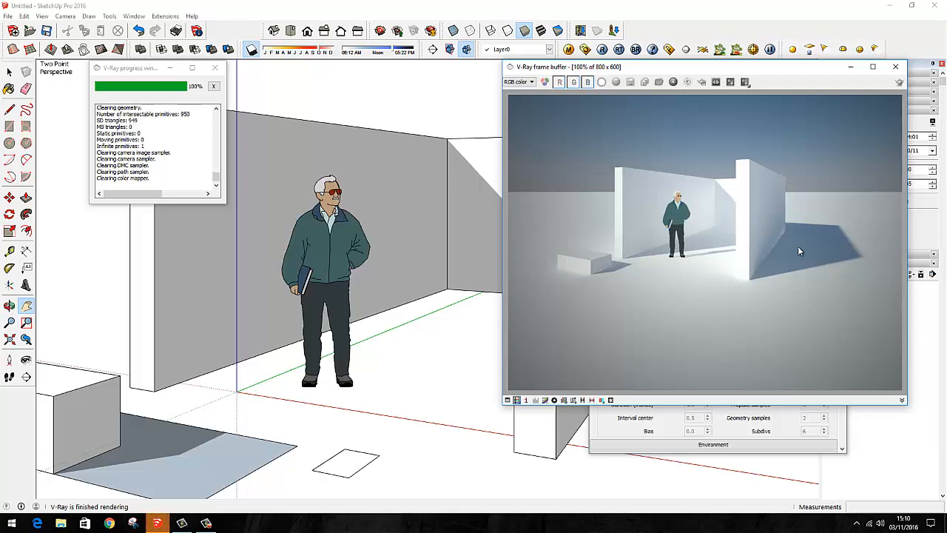
mouse_move(757, 175)
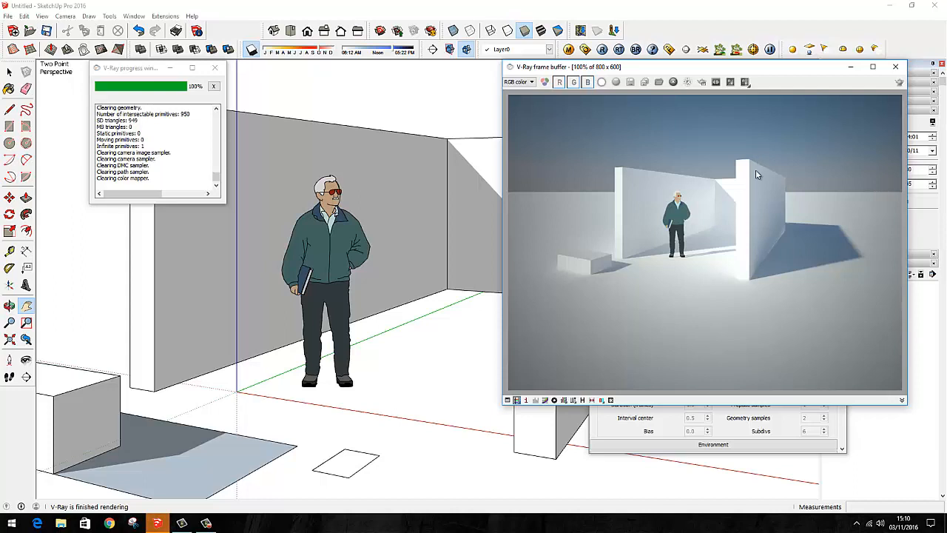
mouse_move(763, 244)
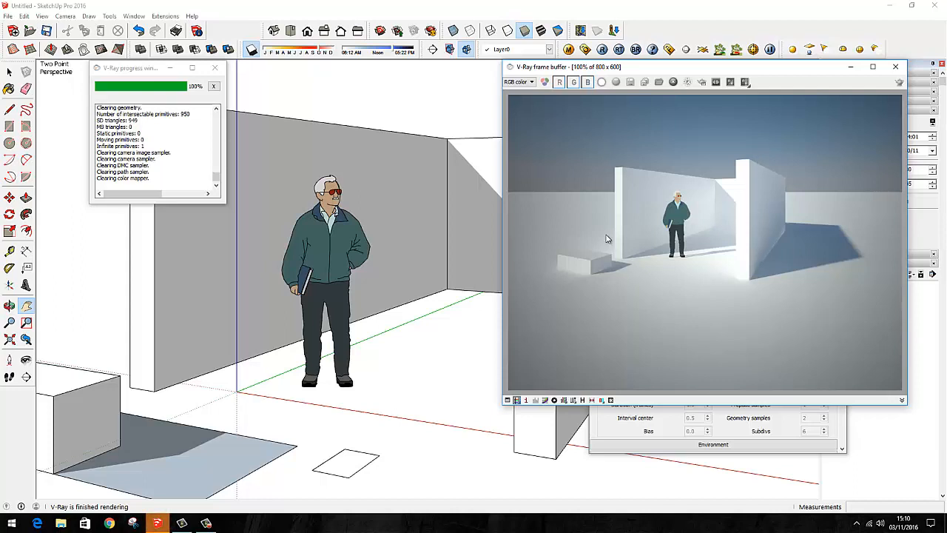
mouse_move(742, 482)
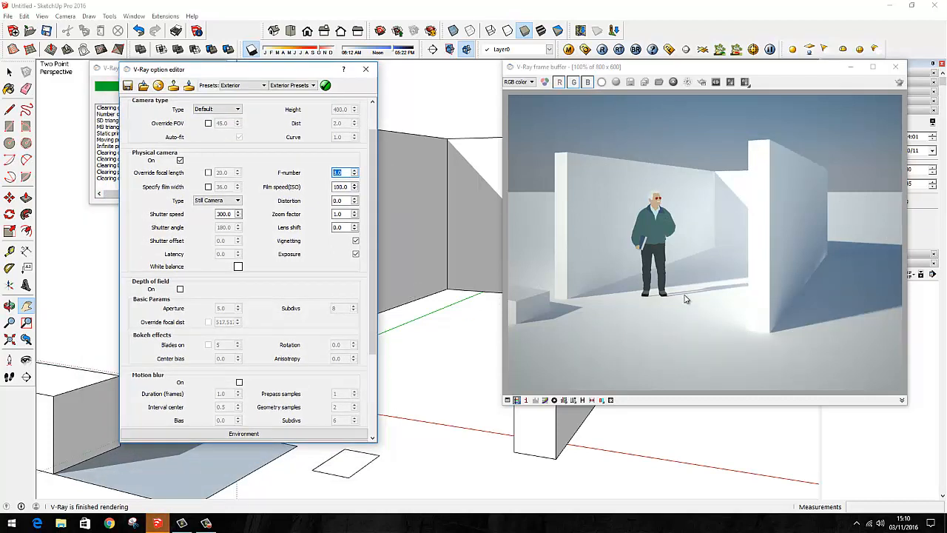
mouse_move(562, 309)
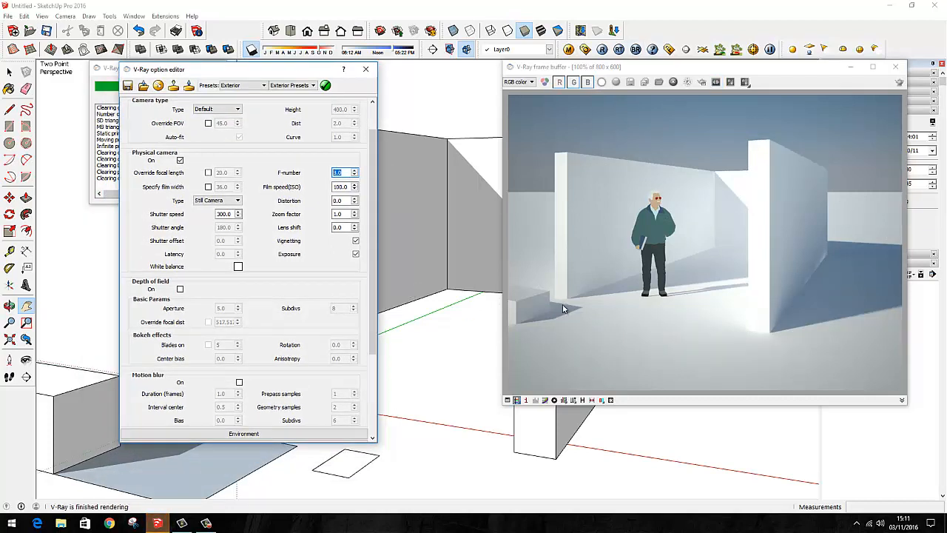
mouse_move(317, 213)
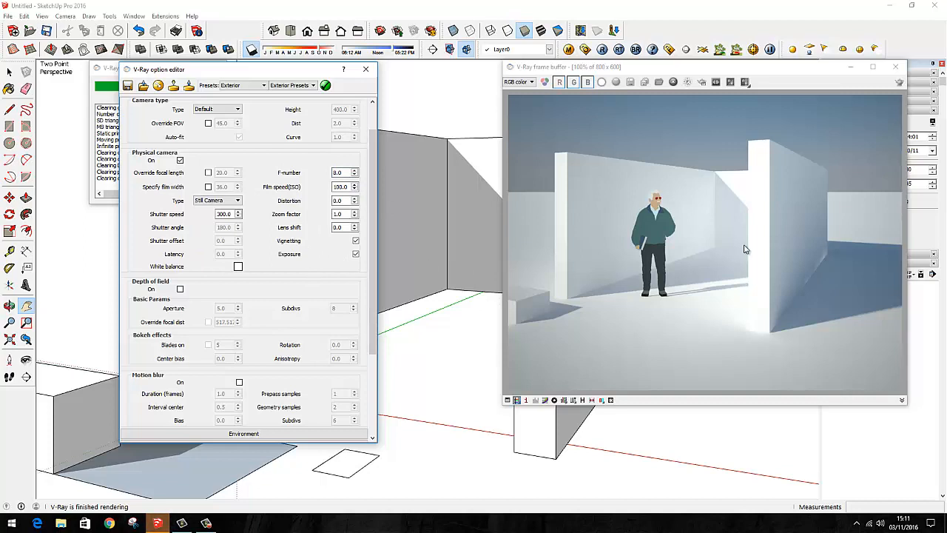
mouse_move(331, 259)
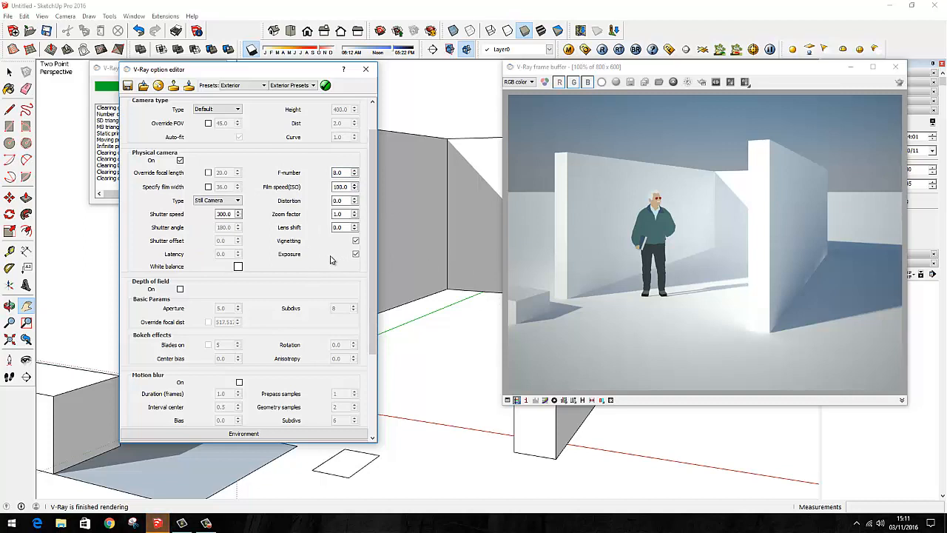